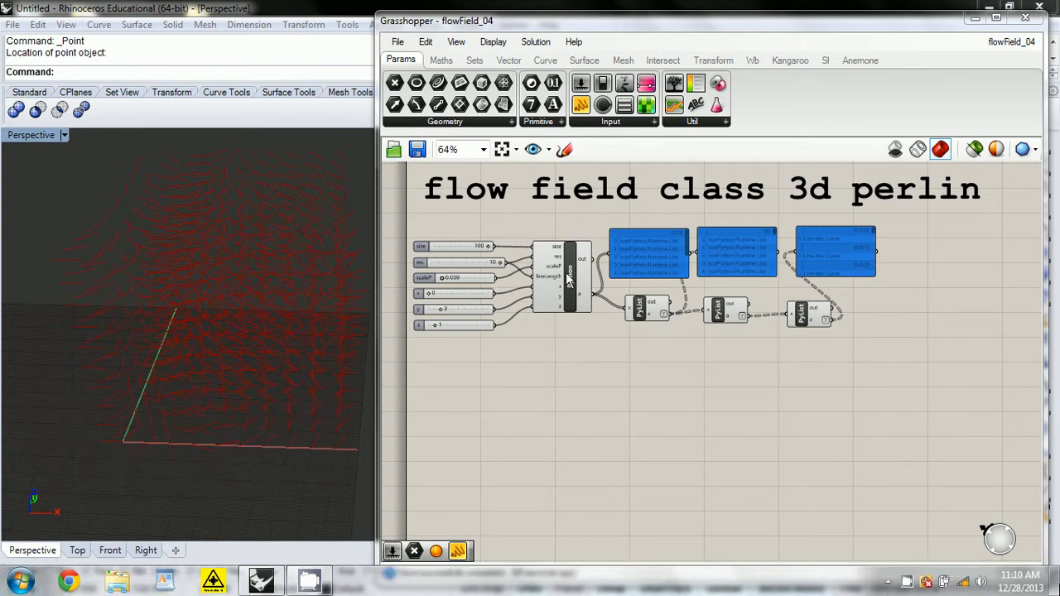
- Review the existing flow field script in the GhPython editor, then close it
{"action": "double_click", "coordinate": [565, 275]}
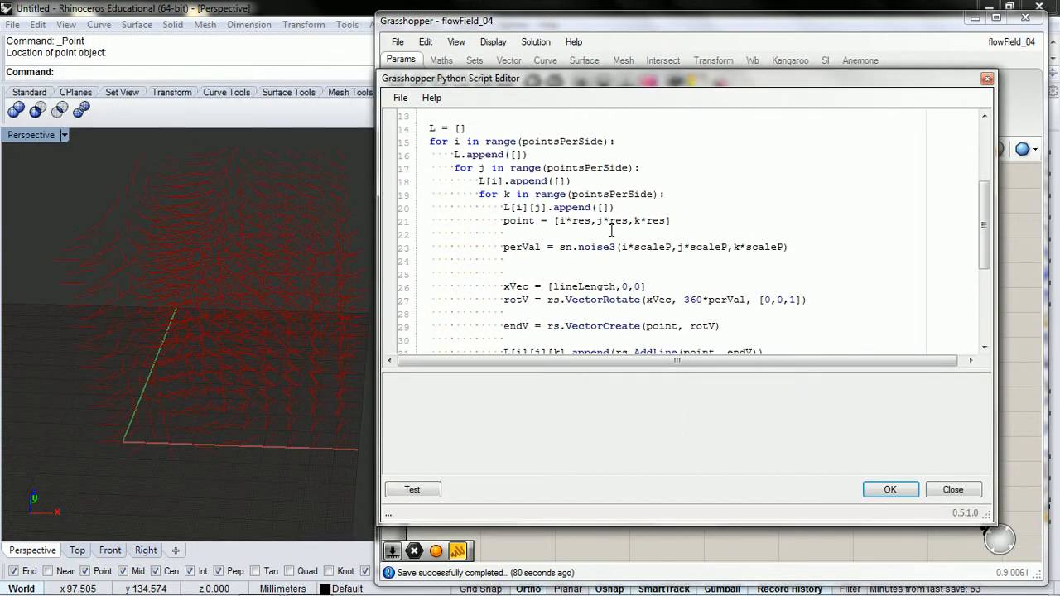
{"action": "left_click", "coordinate": [953, 489]}
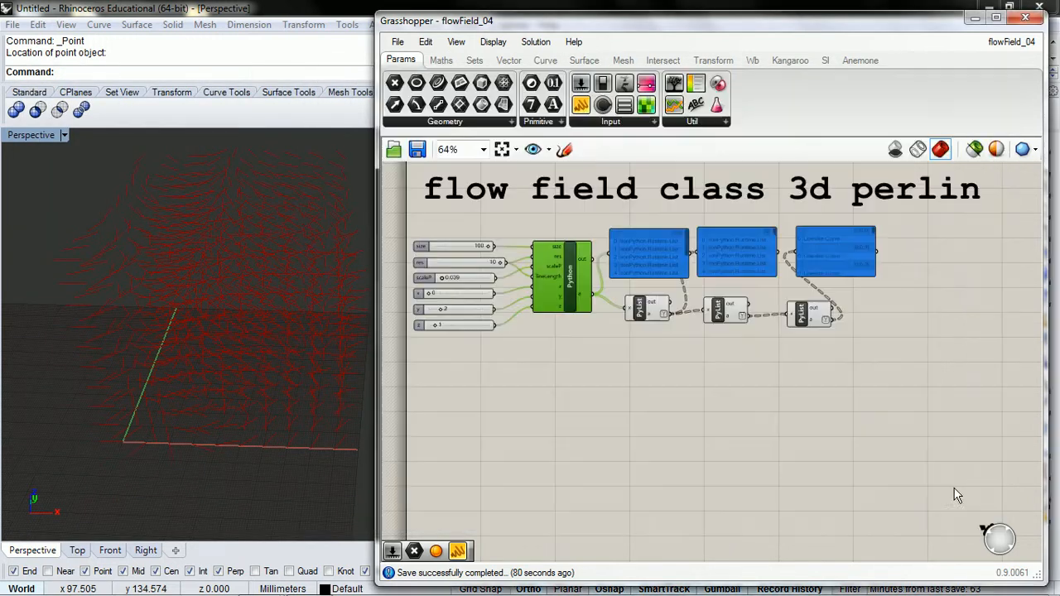
{"action": "mouse_move", "coordinate": [563, 278]}
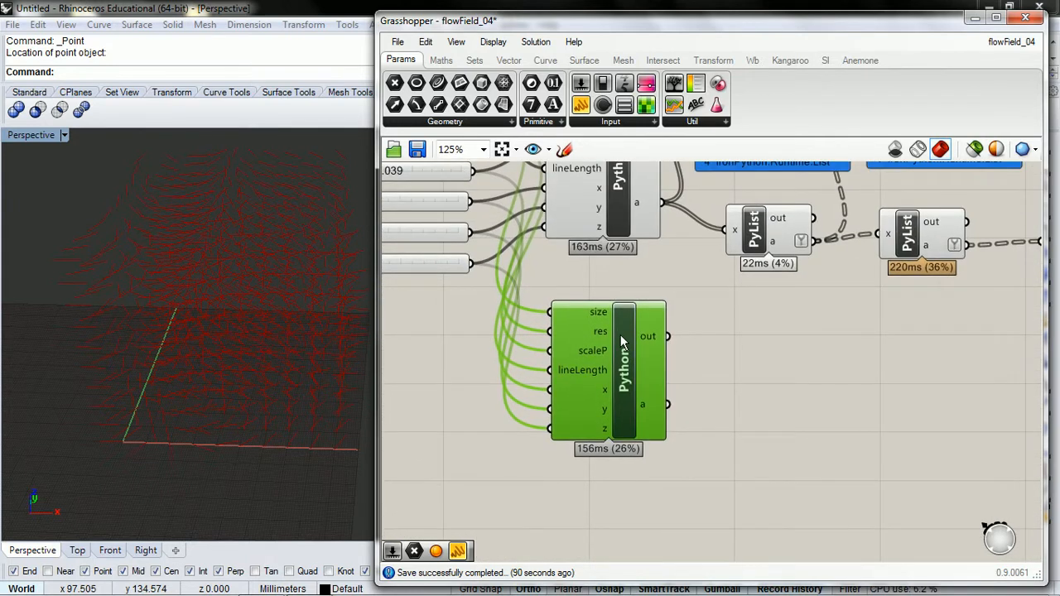
- In the new component's script, start a FlowField class with __init__(self, size, res)
{"action": "double_click", "coordinate": [623, 373]}
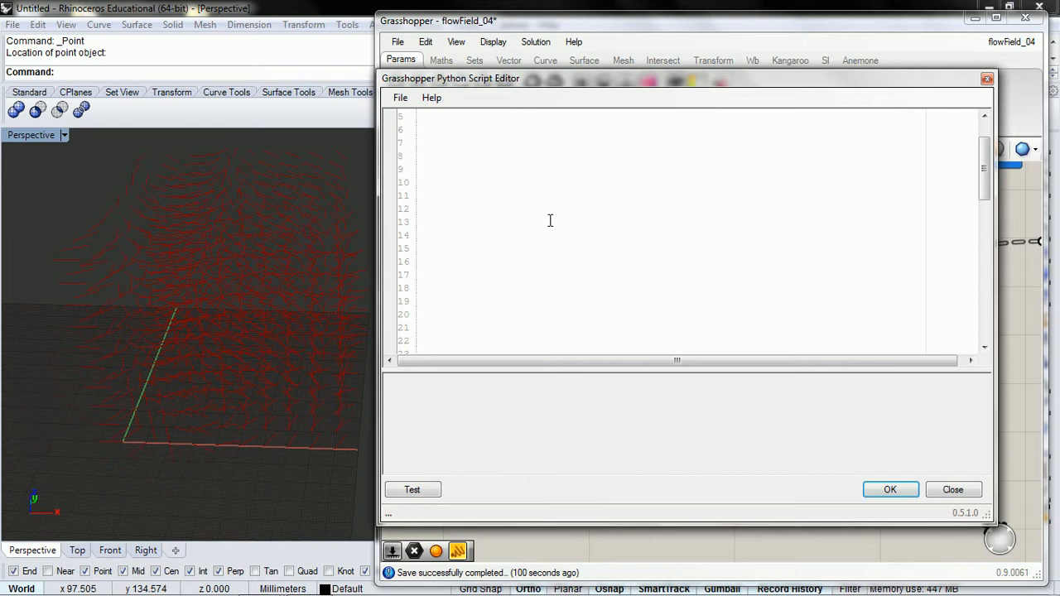
{"action": "type", "text": "class F"}
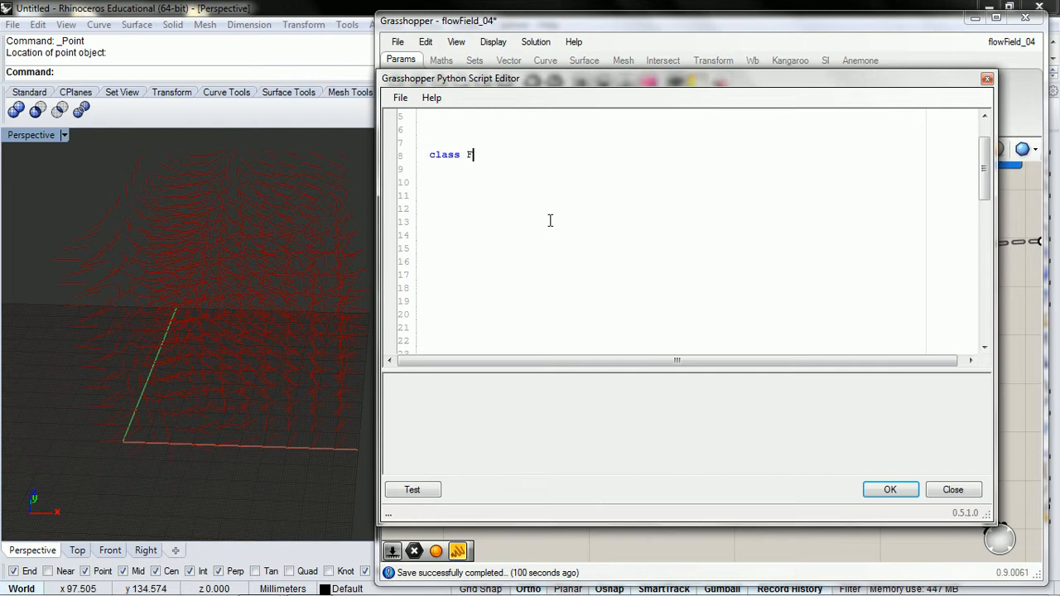
{"action": "type", "text": "lowFi"}
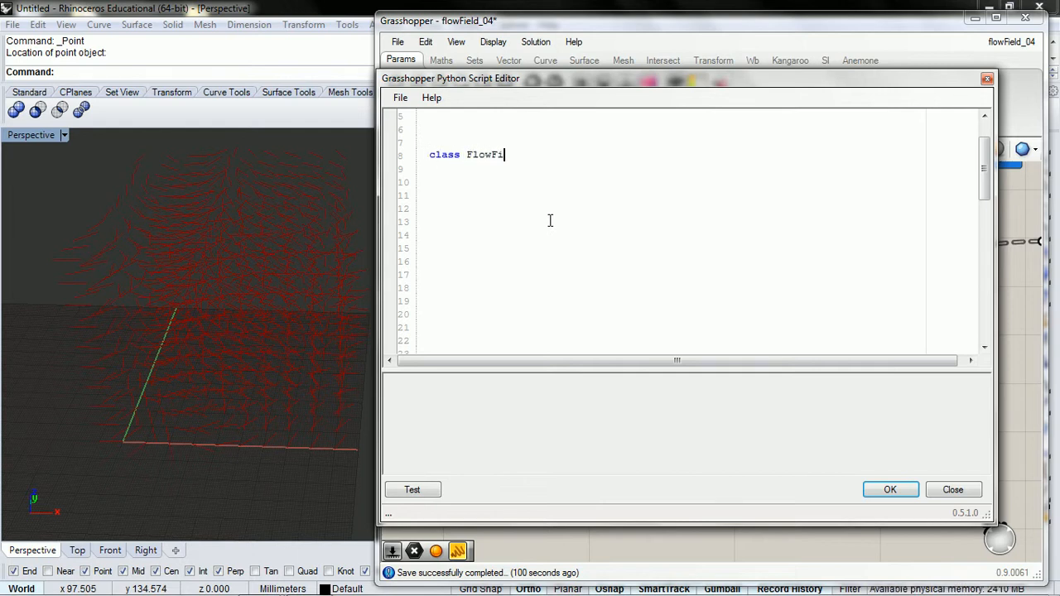
{"action": "type", "text": "eld:"}
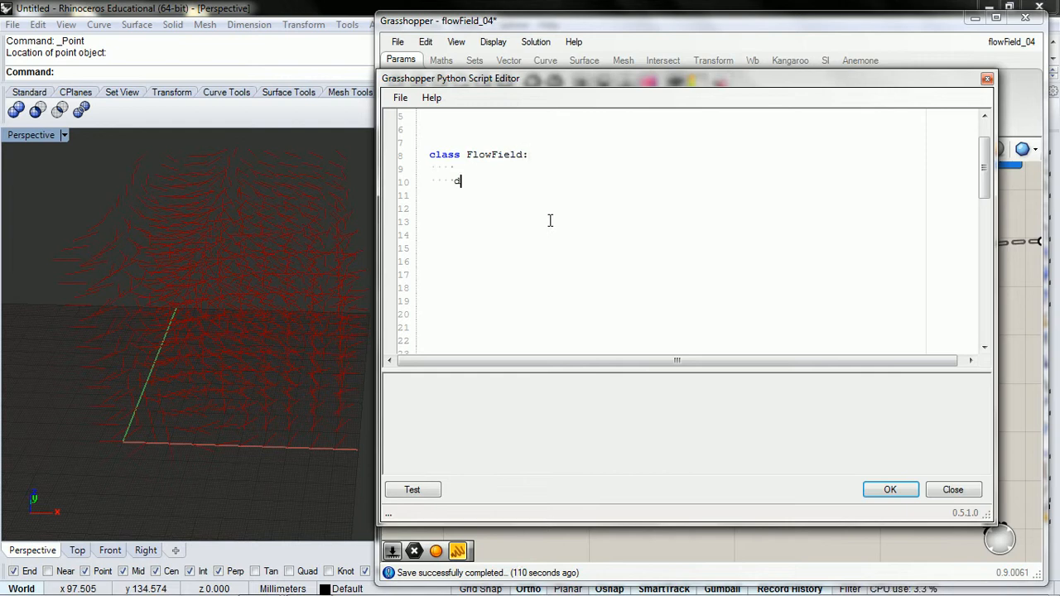
{"action": "type", "text": "ef"}
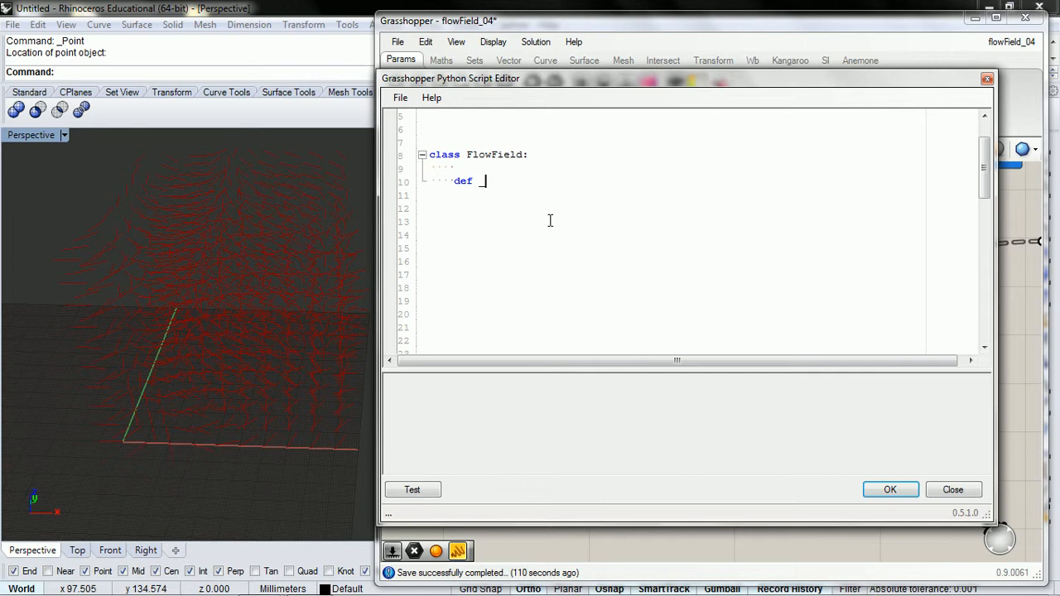
{"action": "type", "text": "__init__"}
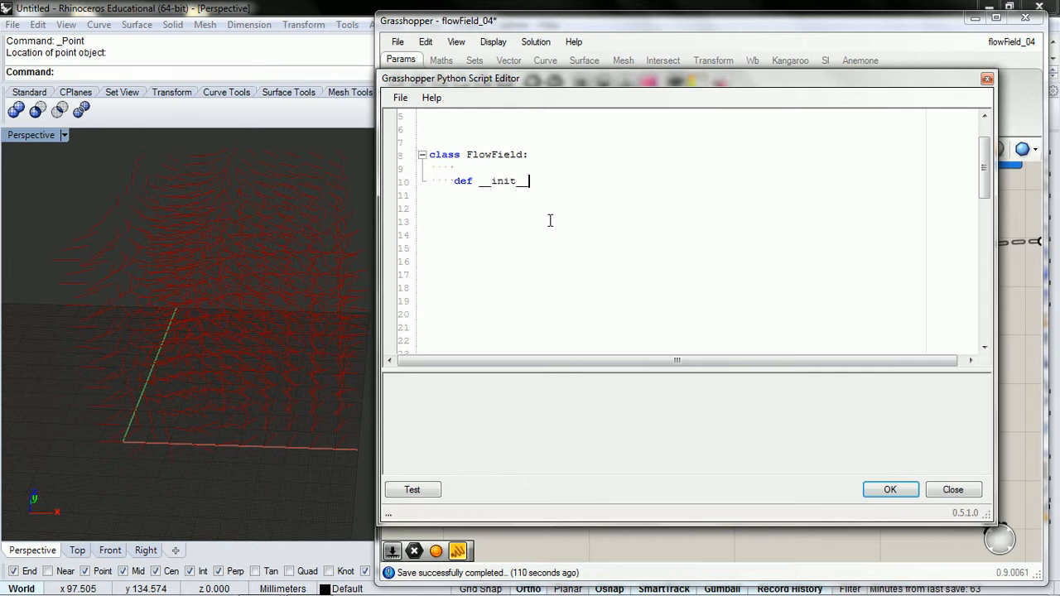
{"action": "type", "text": "(self"}
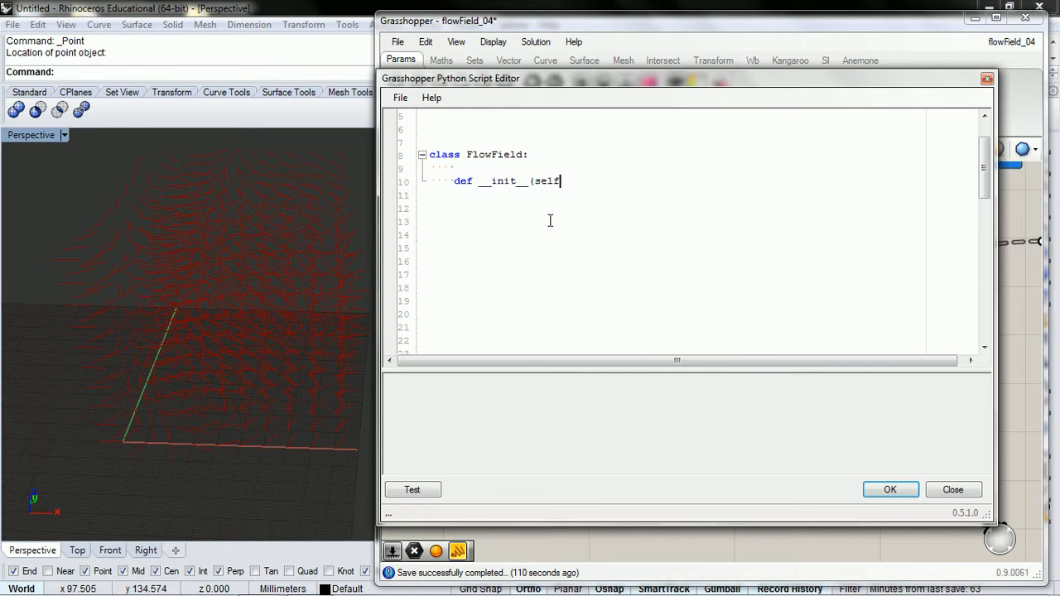
{"action": "type", "text": ","}
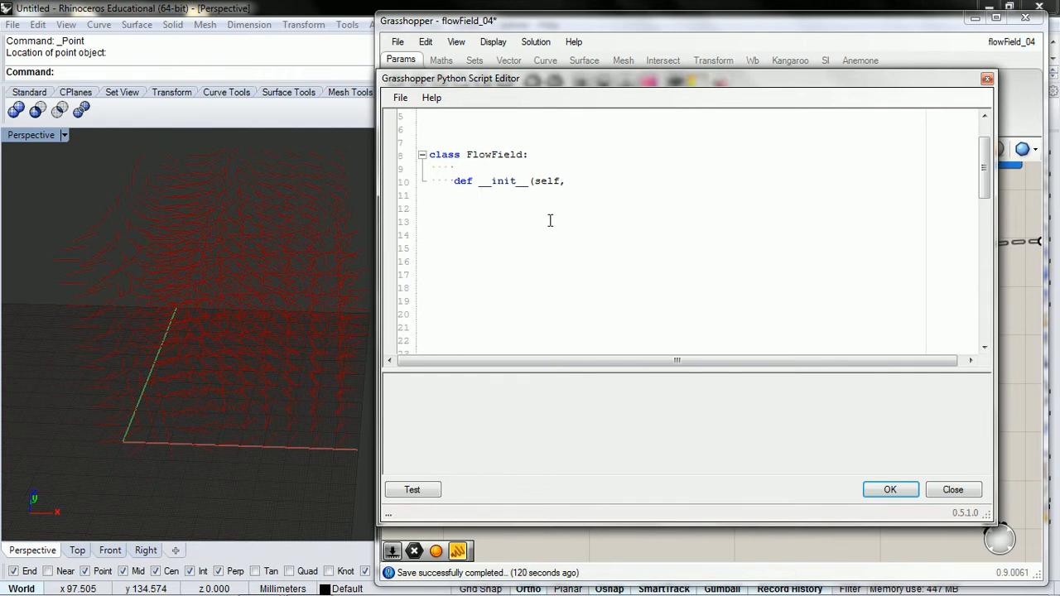
{"action": "type", "text": "size x"}
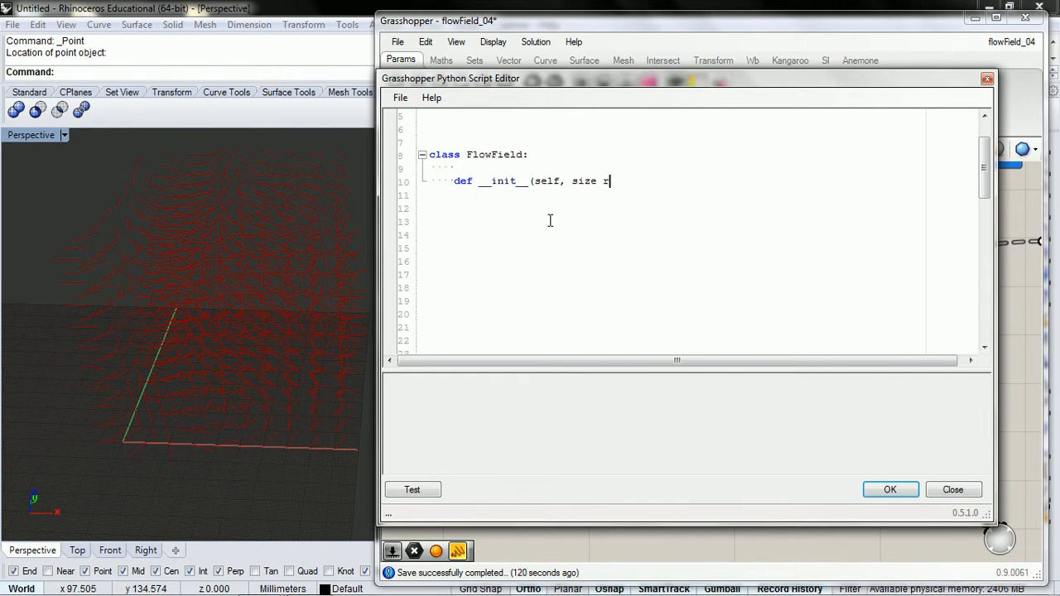
{"action": "type", "text": ","}
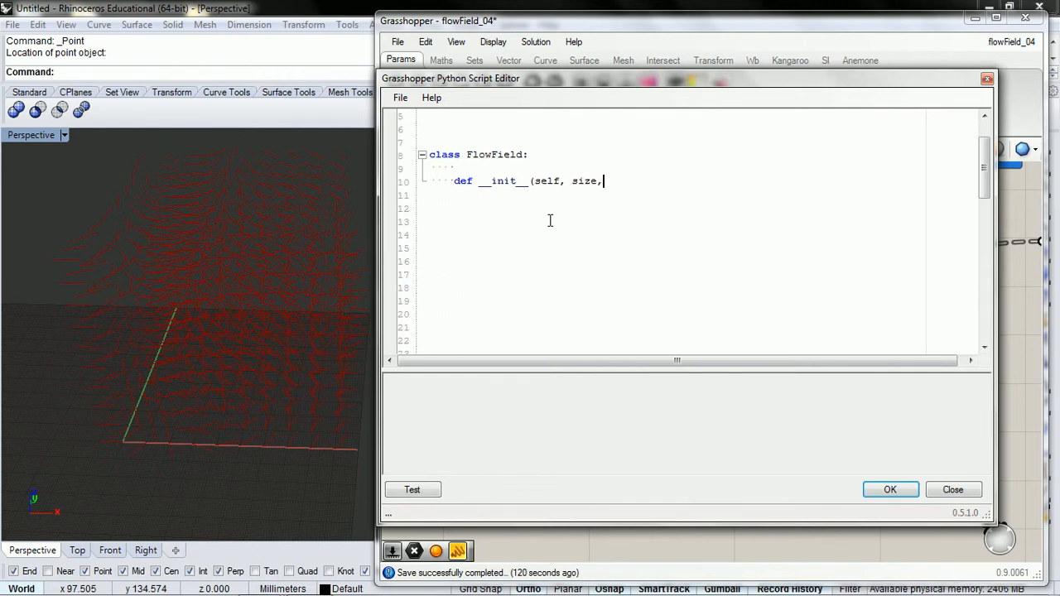
{"action": "type", "text": "\" \""}
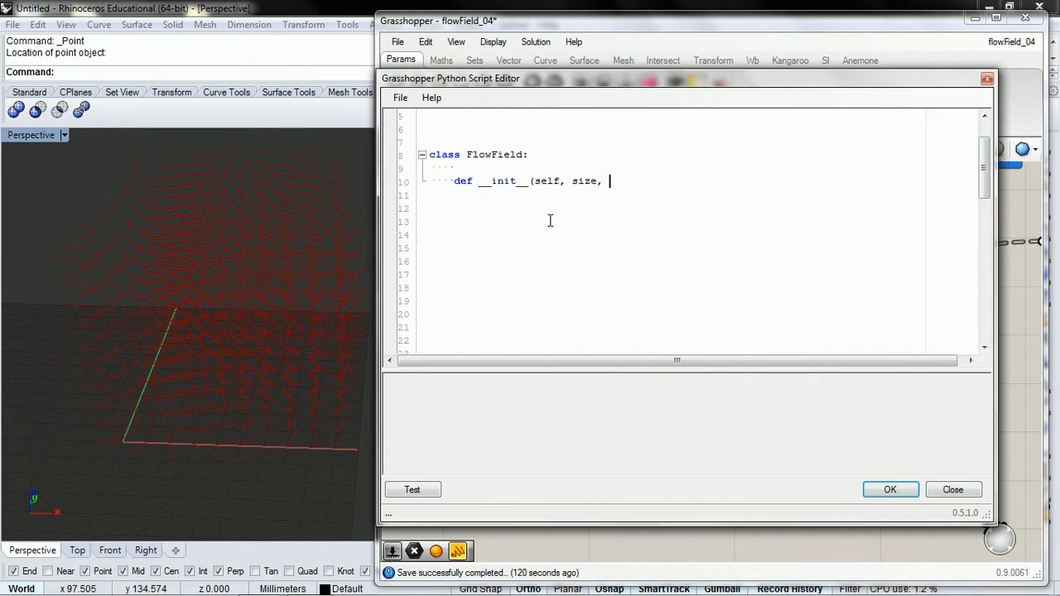
{"action": "type", "text": "res):"}
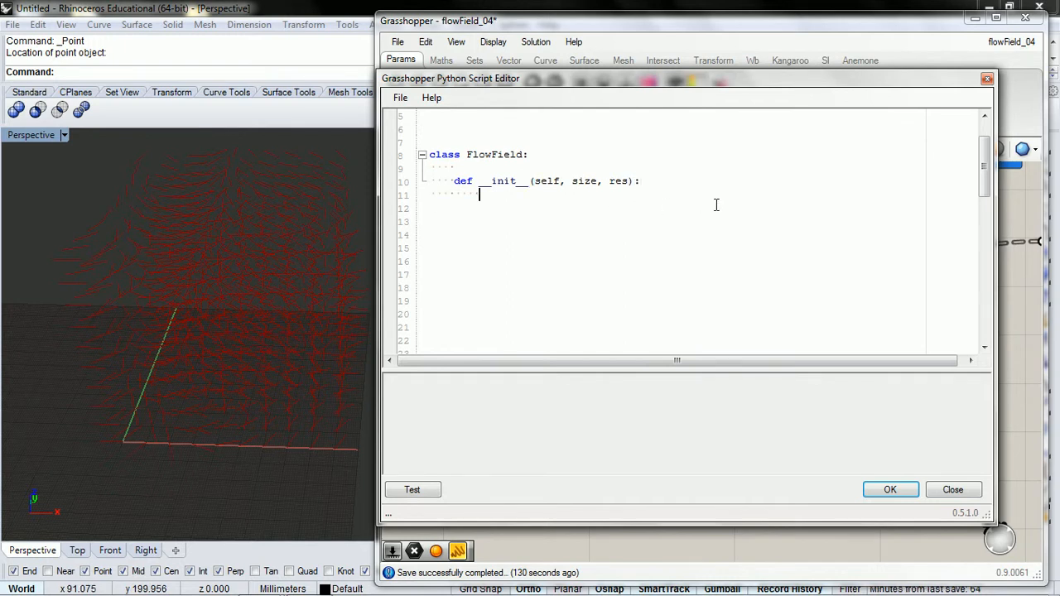
- Assign self.size and self.res, and begin a self.pointsPerSide attribute
{"action": "type", "text": "self."}
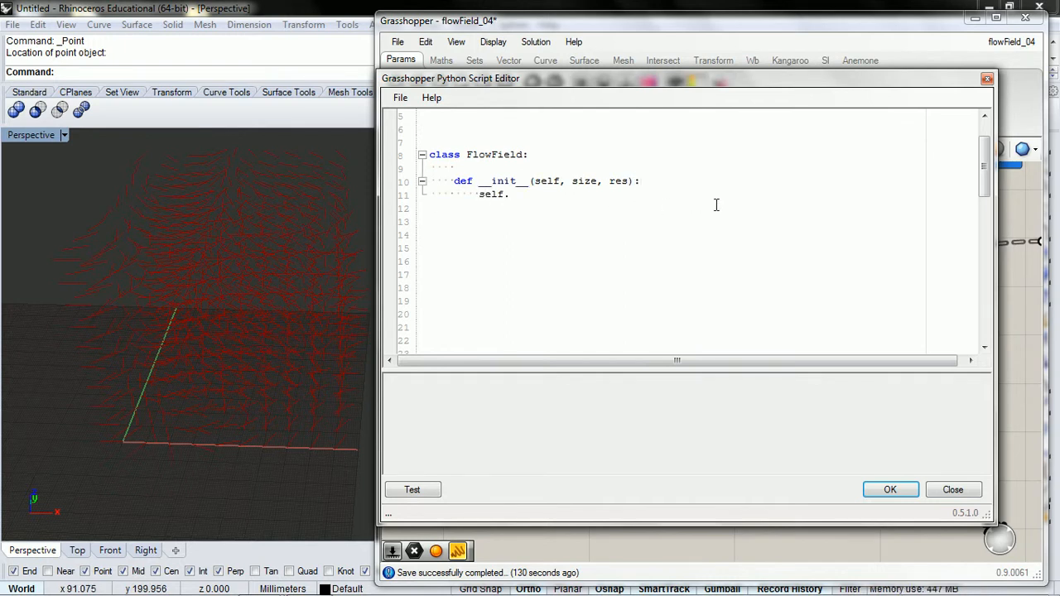
{"action": "mouse_move", "coordinate": [572, 187]}
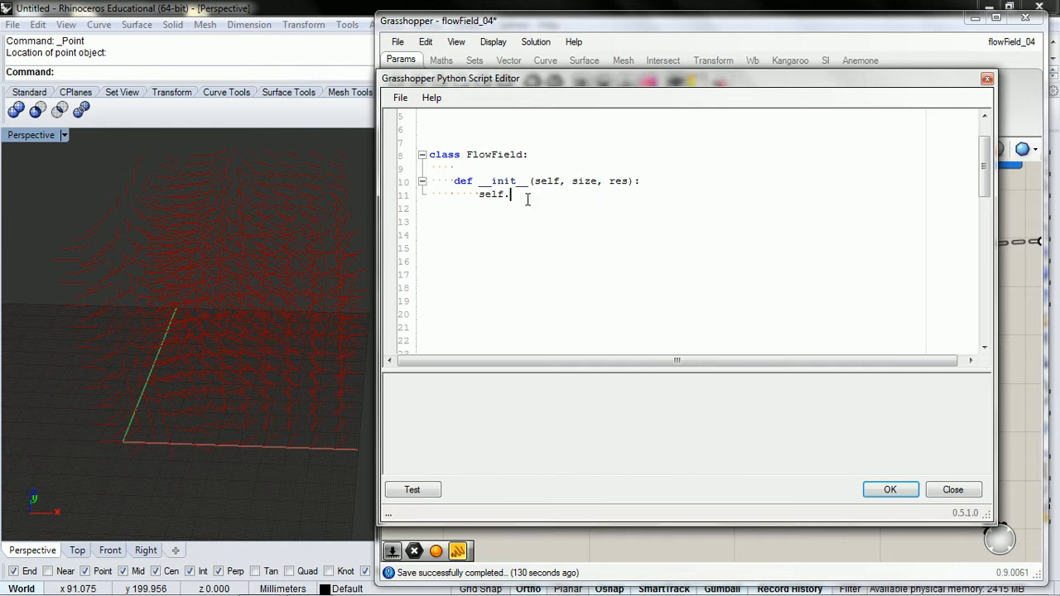
{"action": "type", "text": "s"}
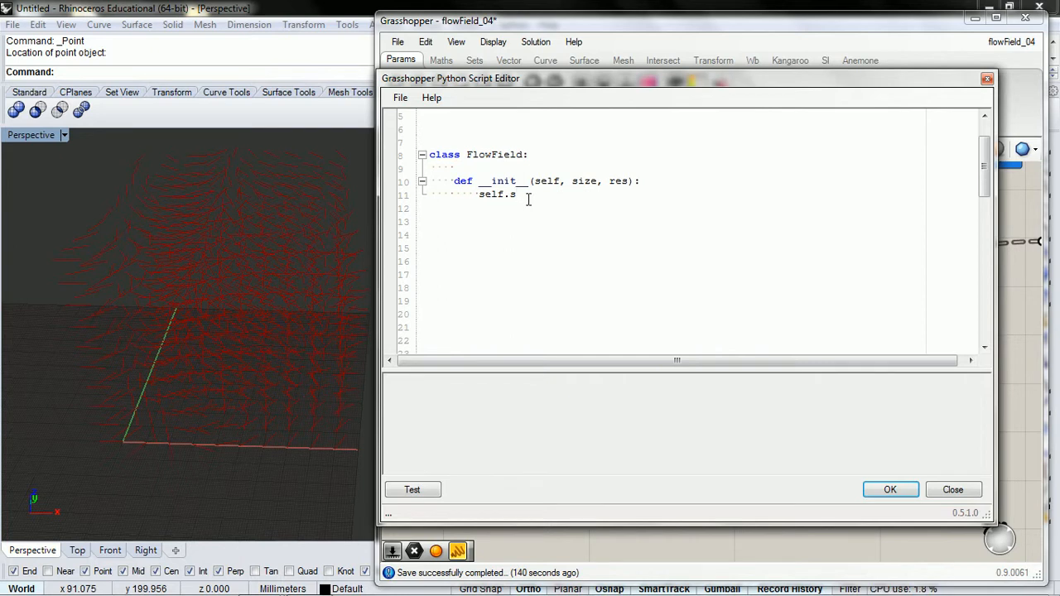
{"action": "type", "text": "ize"}
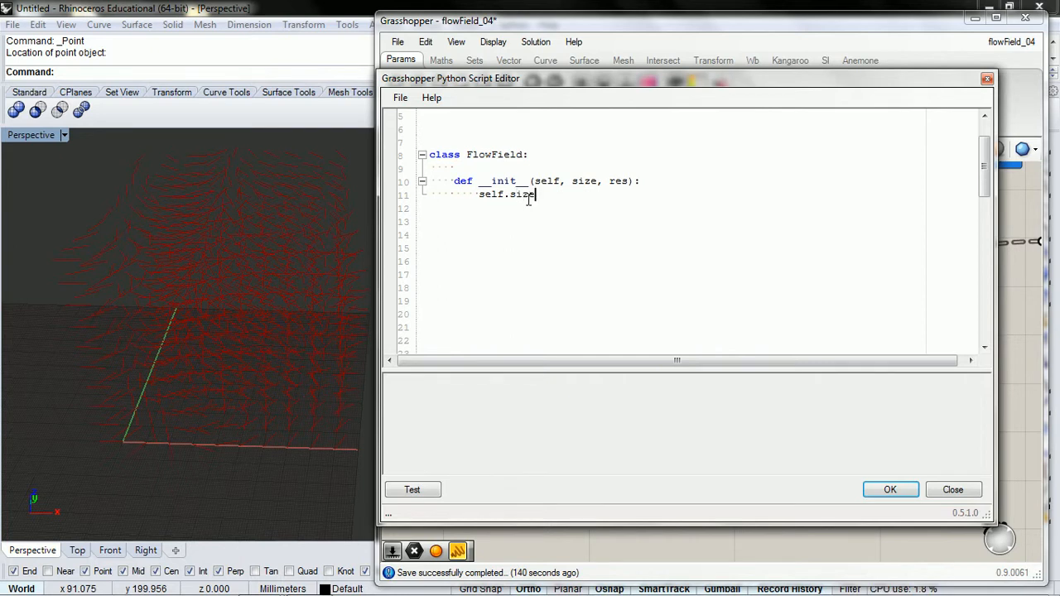
{"action": "type", "text": "=s"}
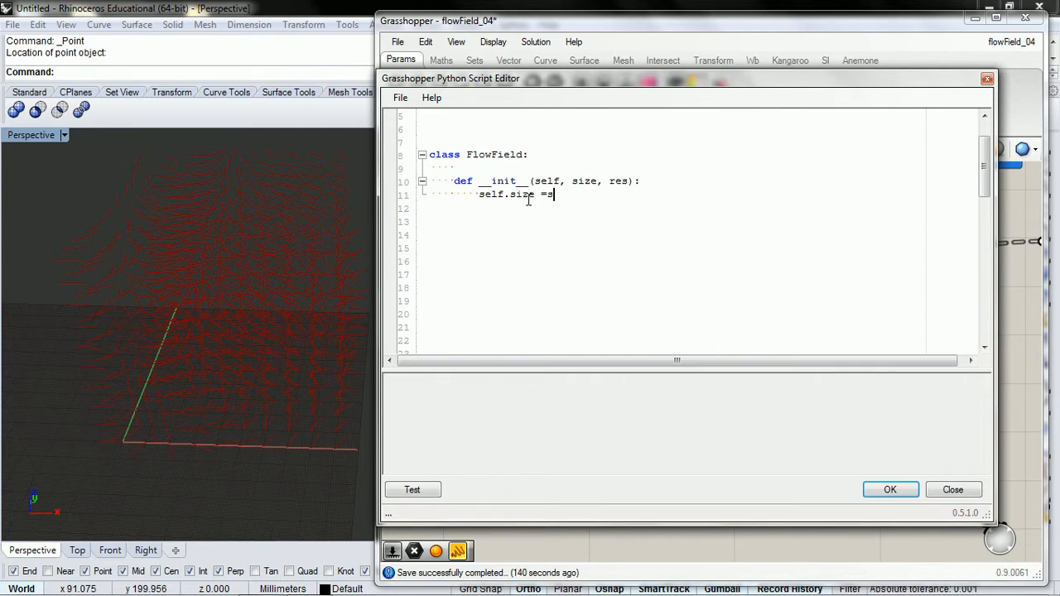
{"action": "type", "text": "ize"}
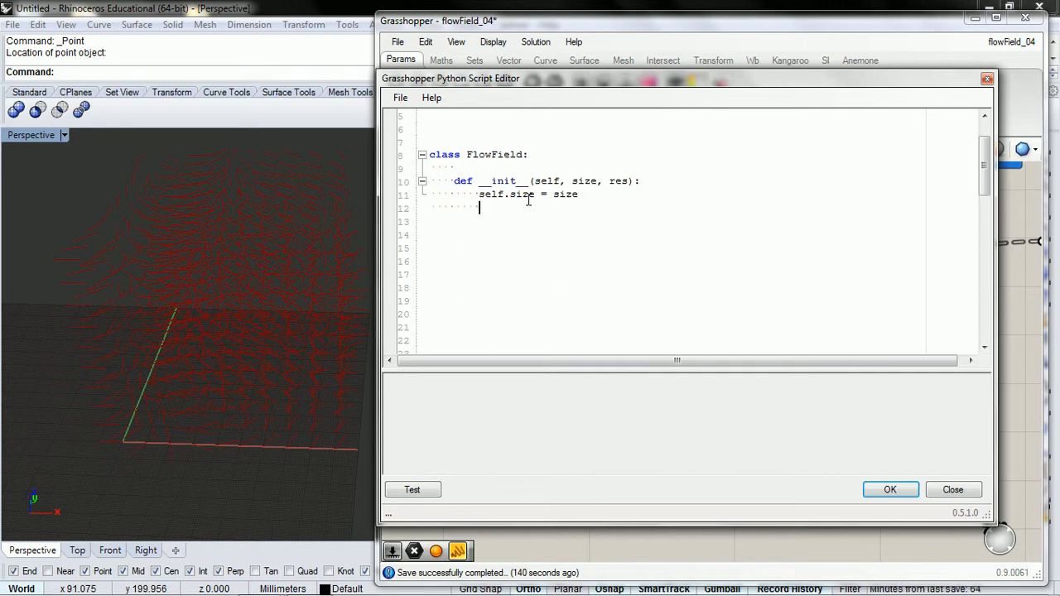
{"action": "type", "text": "self.r"}
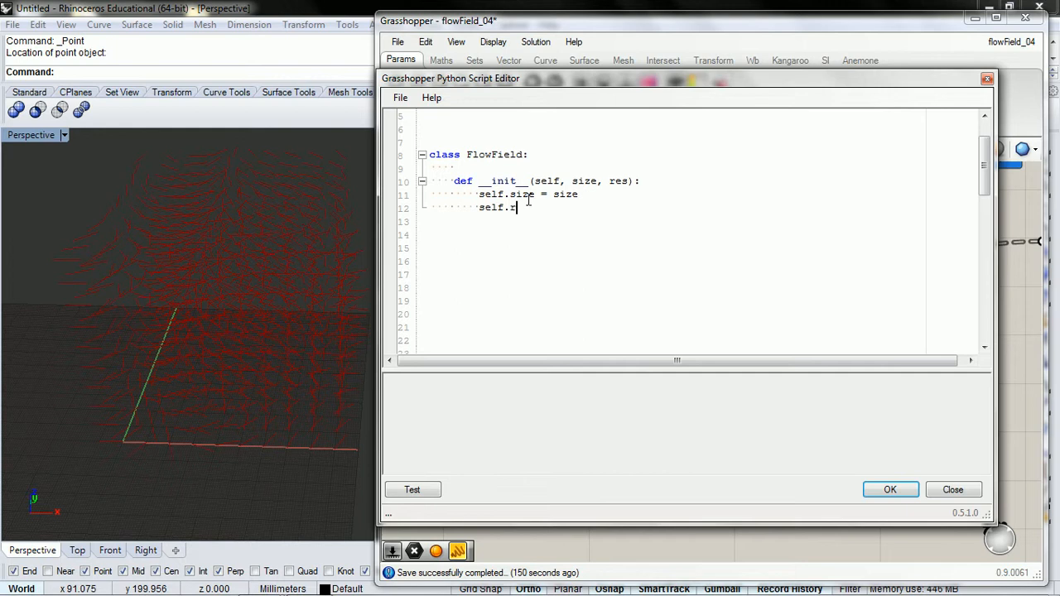
{"action": "type", "text": "es ="}
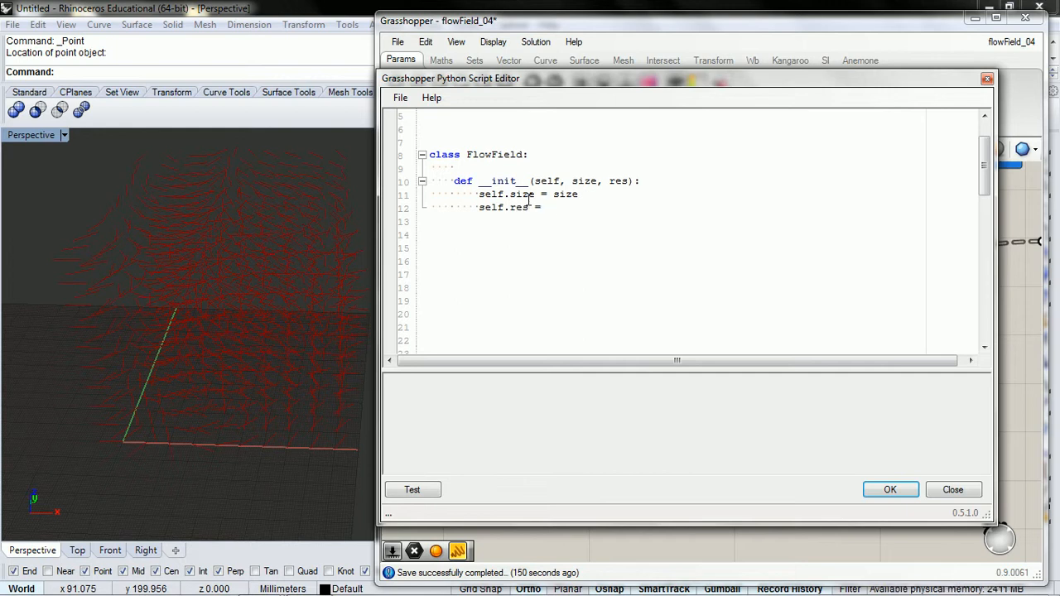
{"action": "type", "text": "res"}
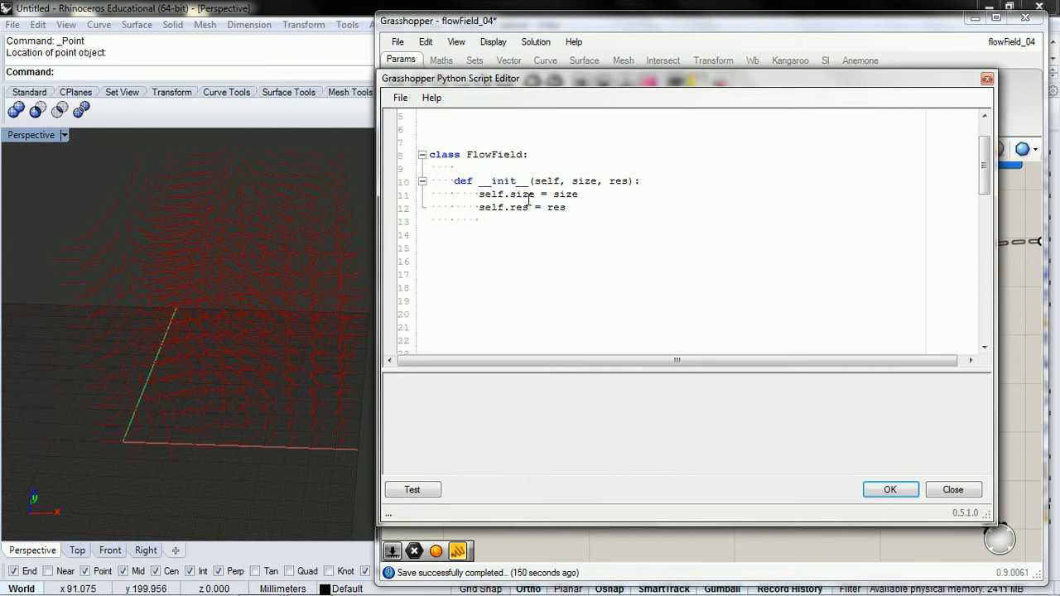
{"action": "type", "text": "self"}
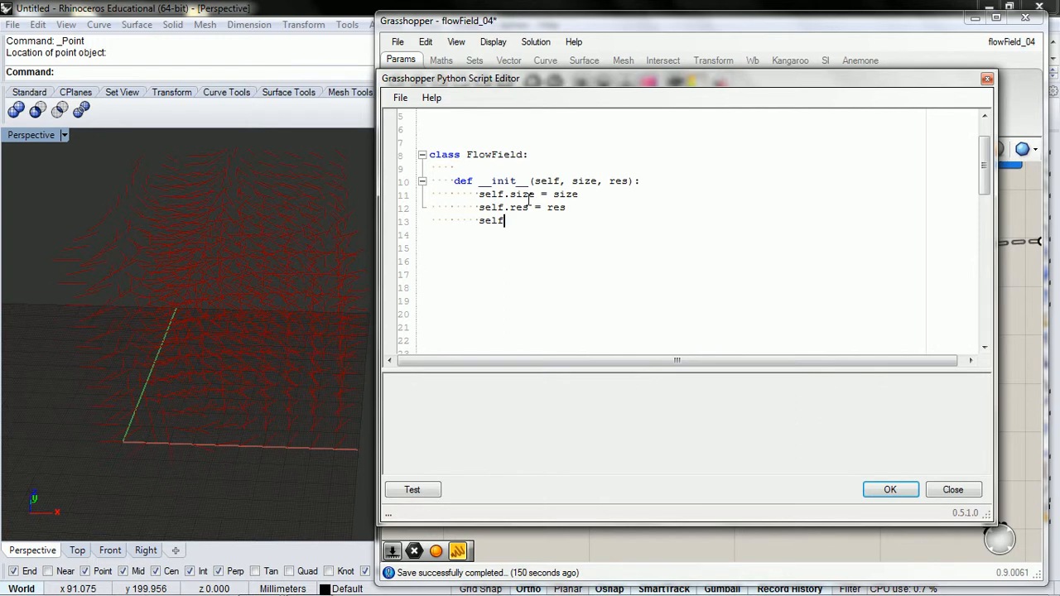
{"action": "type", "text": "."}
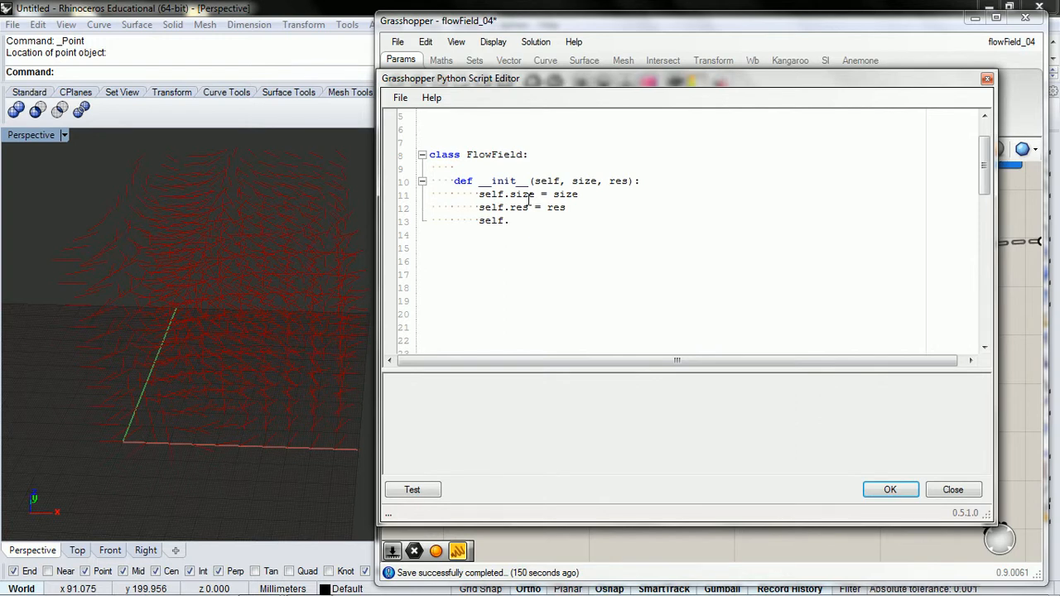
{"action": "type", "text": "point"}
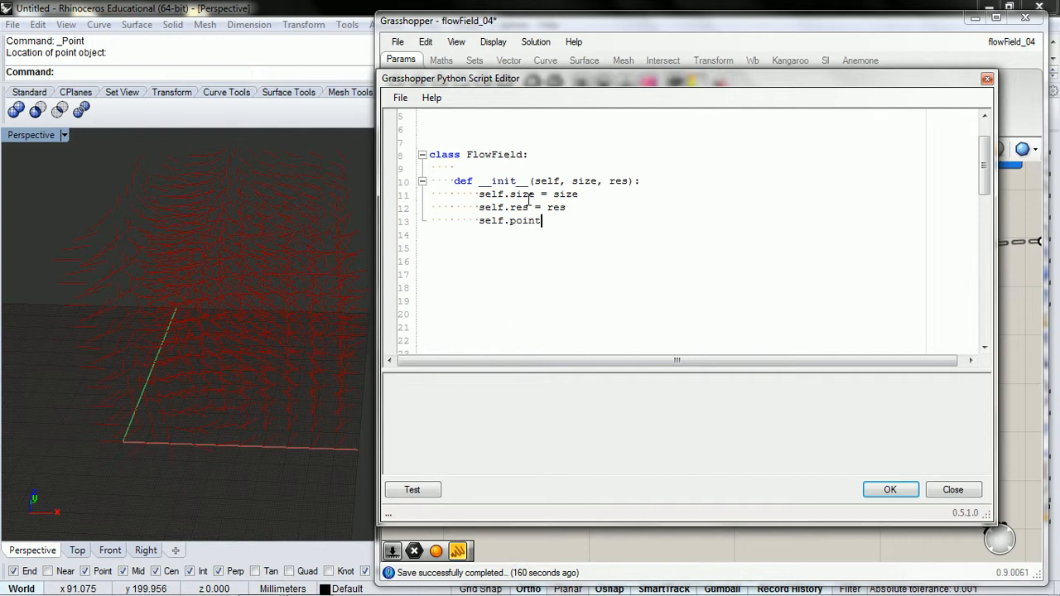
{"action": "type", "text": "sPers"}
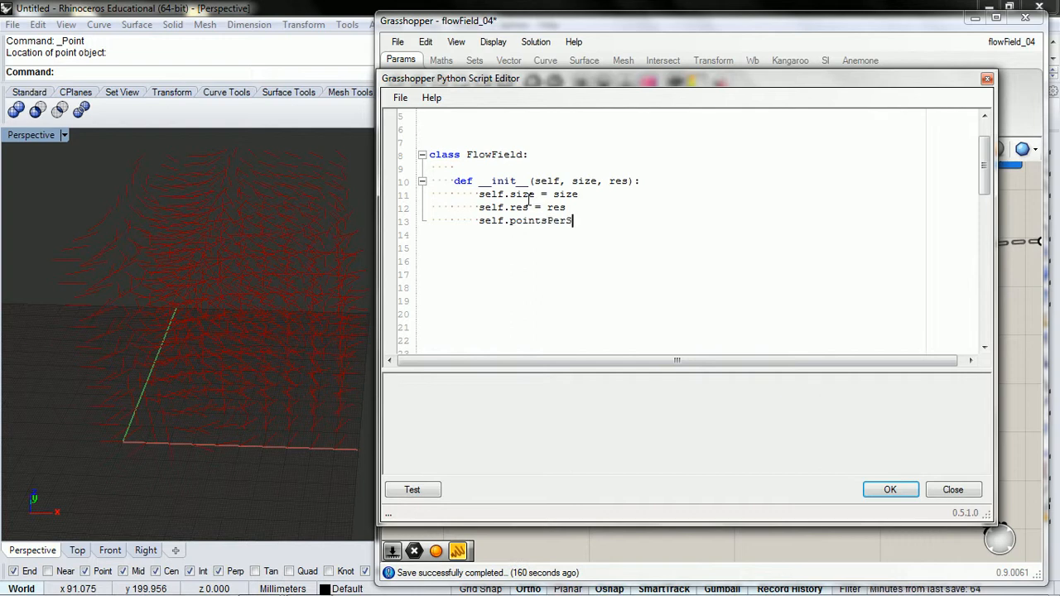
{"action": "type", "text": "ide"}
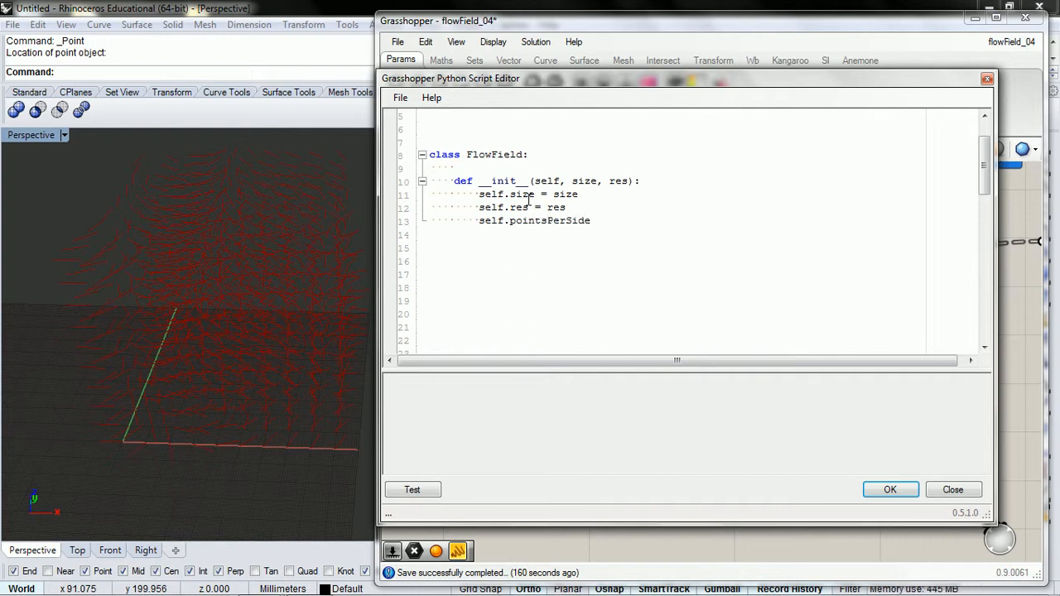
- Reuse the int(size/res) formula for self.pointsPerSide, removing the duplicated name
{"action": "scroll", "scroll_direction": "down", "scroll_amount": 3}
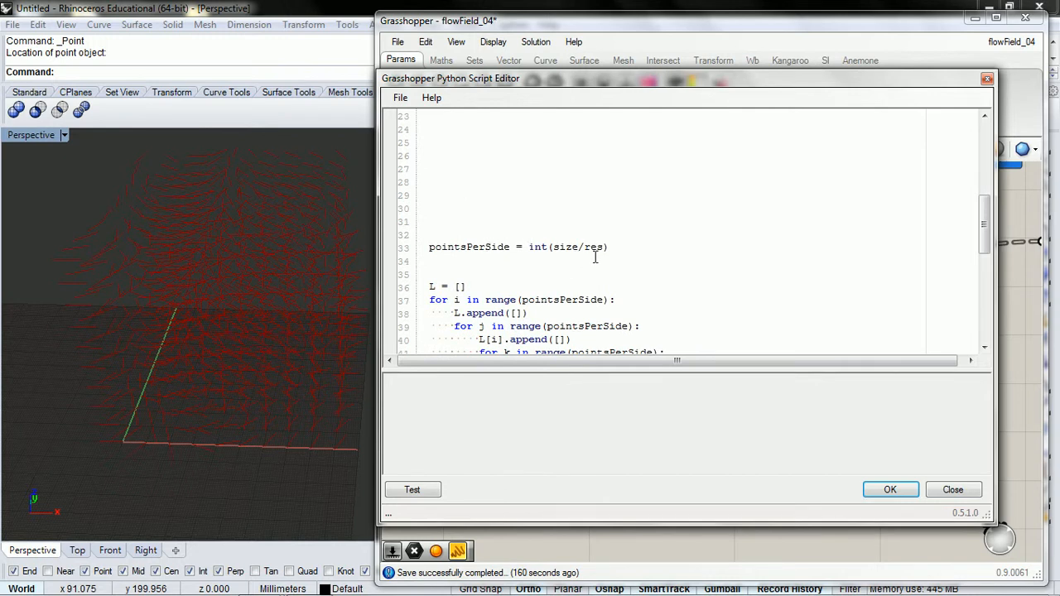
{"action": "triple_click", "coordinate": [517, 247]}
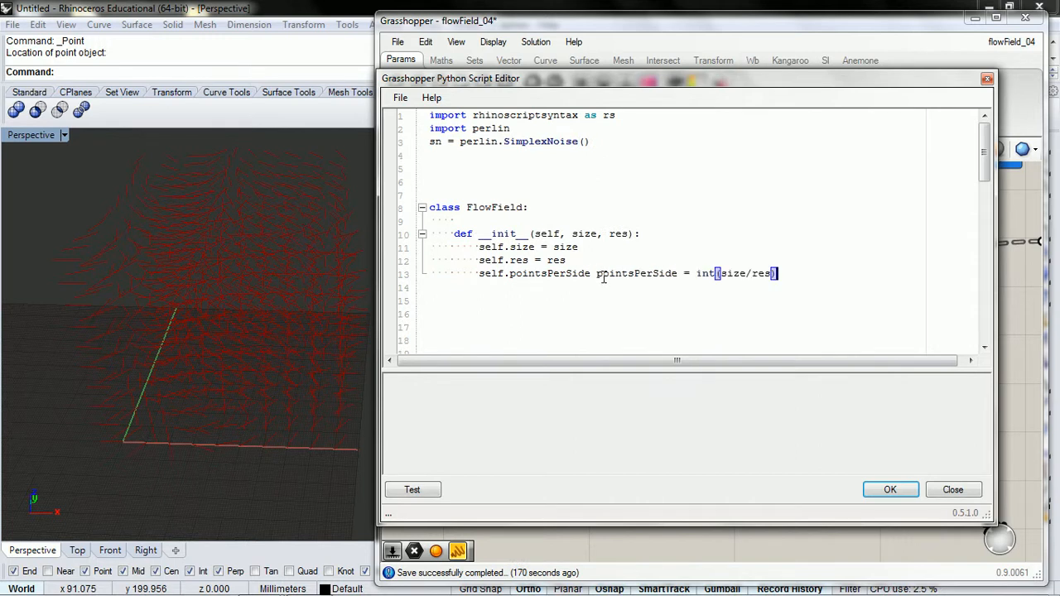
{"action": "double_click", "coordinate": [637, 274]}
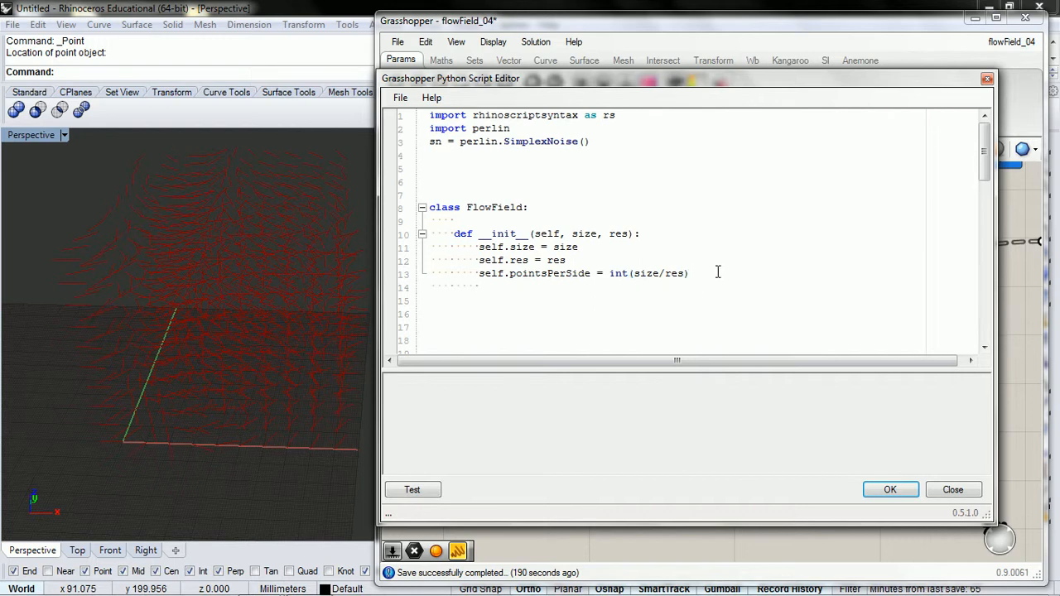
- Set self.grid = self.createGrid() in the FlowField constructor
{"action": "type", "text": "self"}
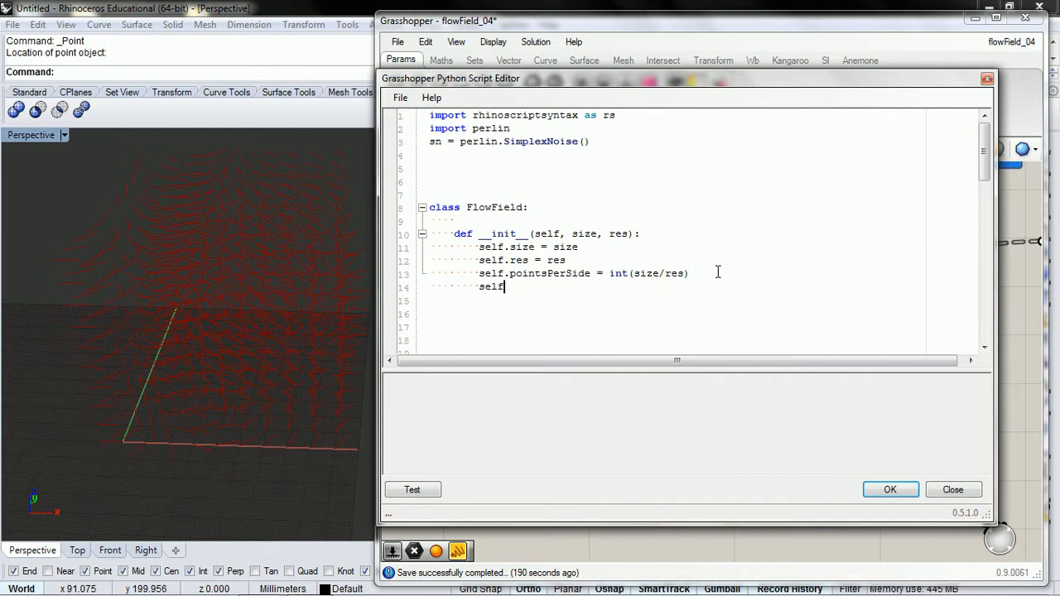
{"action": "type", "text": ".grid"}
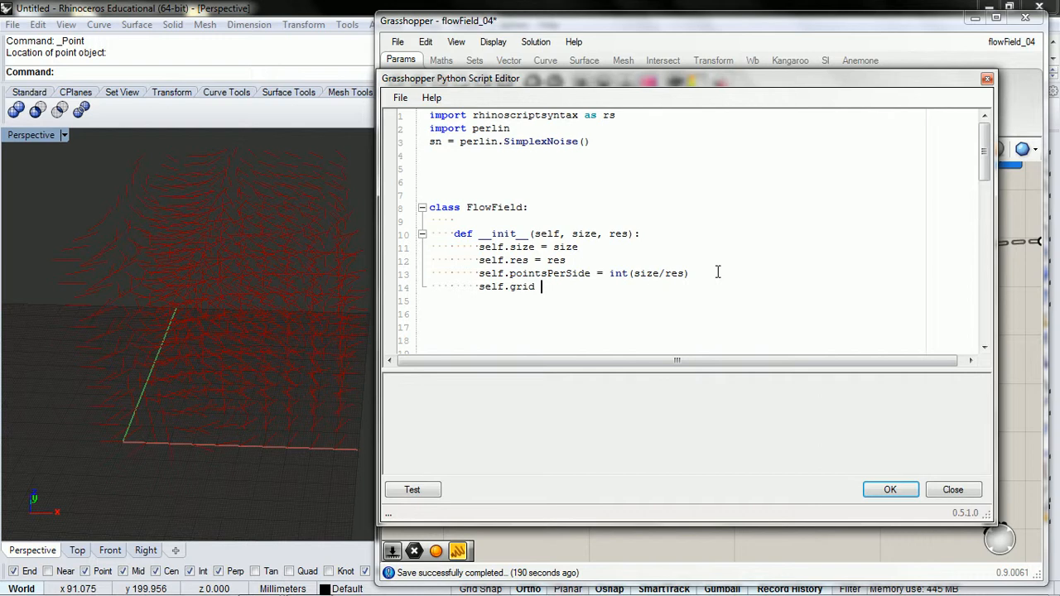
{"action": "type", "text": "="}
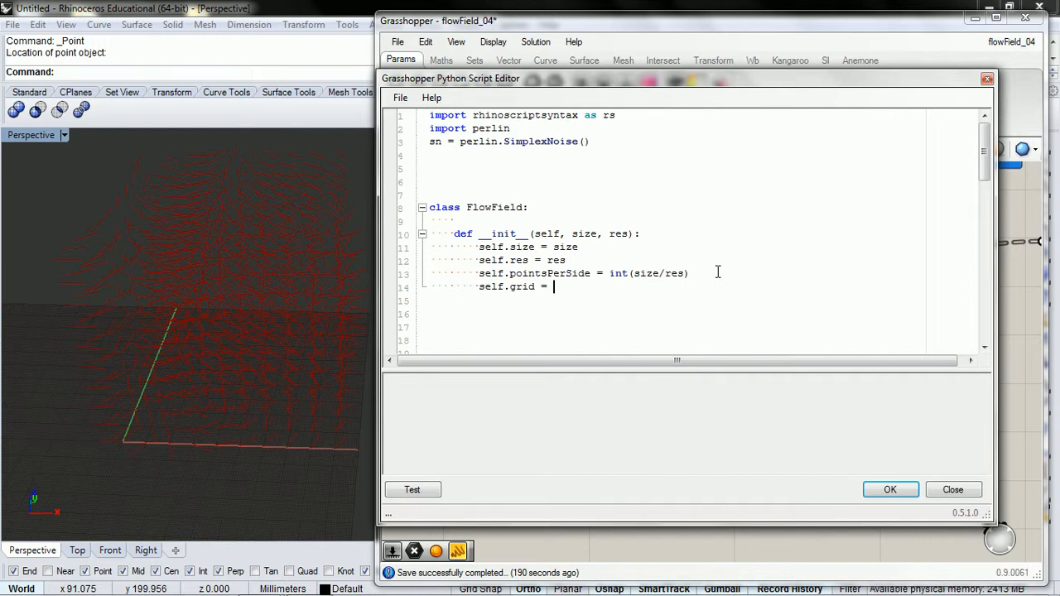
{"action": "scroll", "scroll_direction": "down", "scroll_amount": 3}
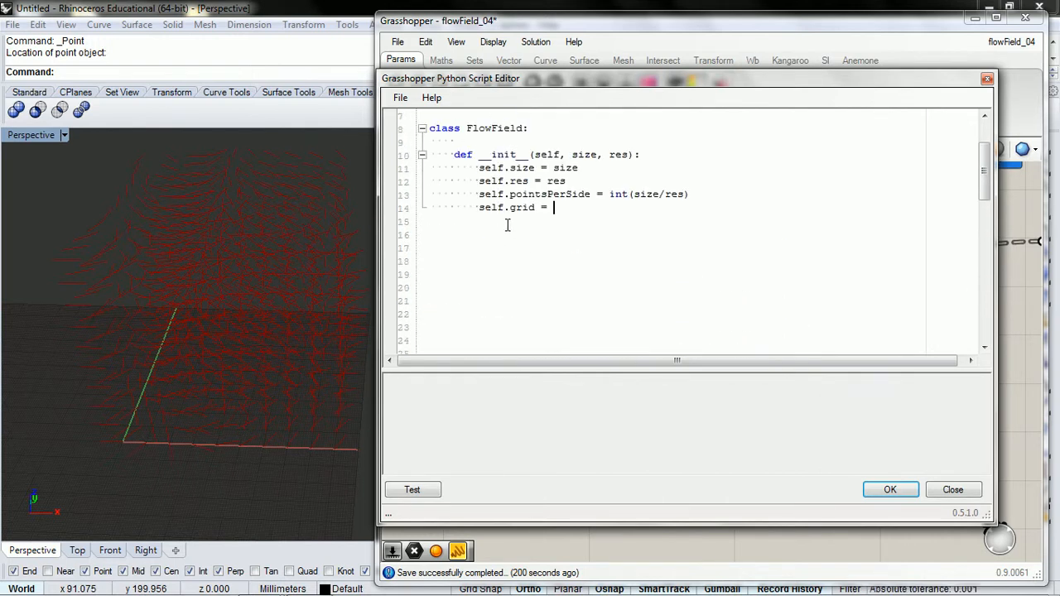
{"action": "mouse_move", "coordinate": [559, 224]}
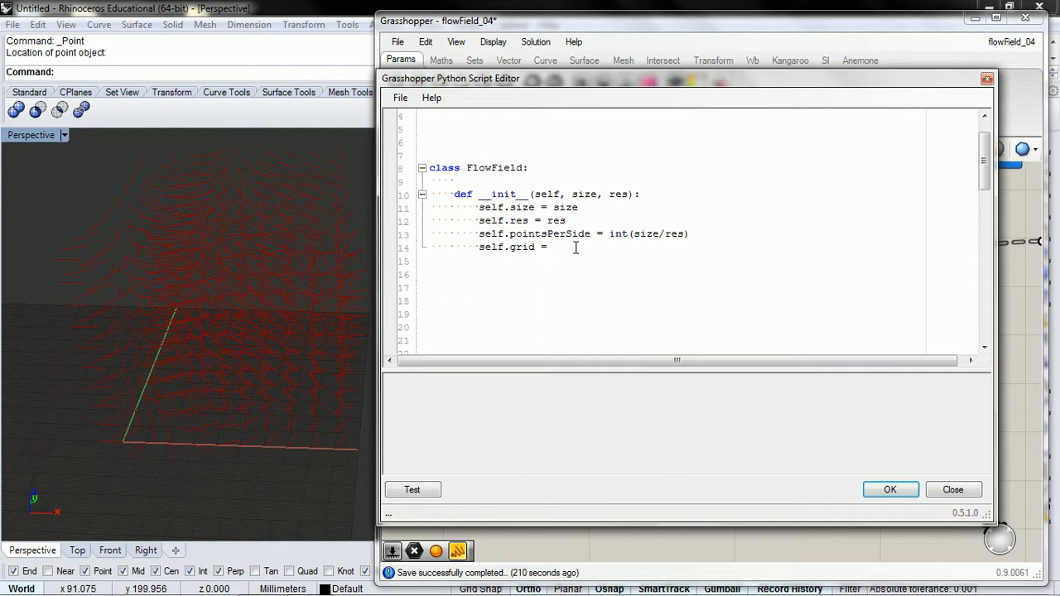
{"action": "type", "text": "sel"}
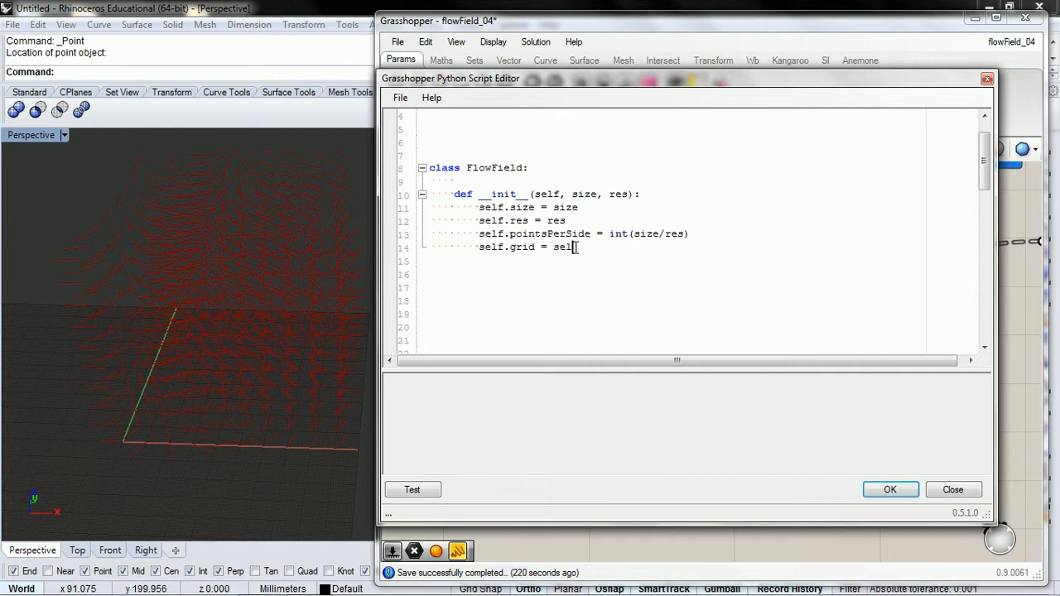
{"action": "type", "text": "cr"}
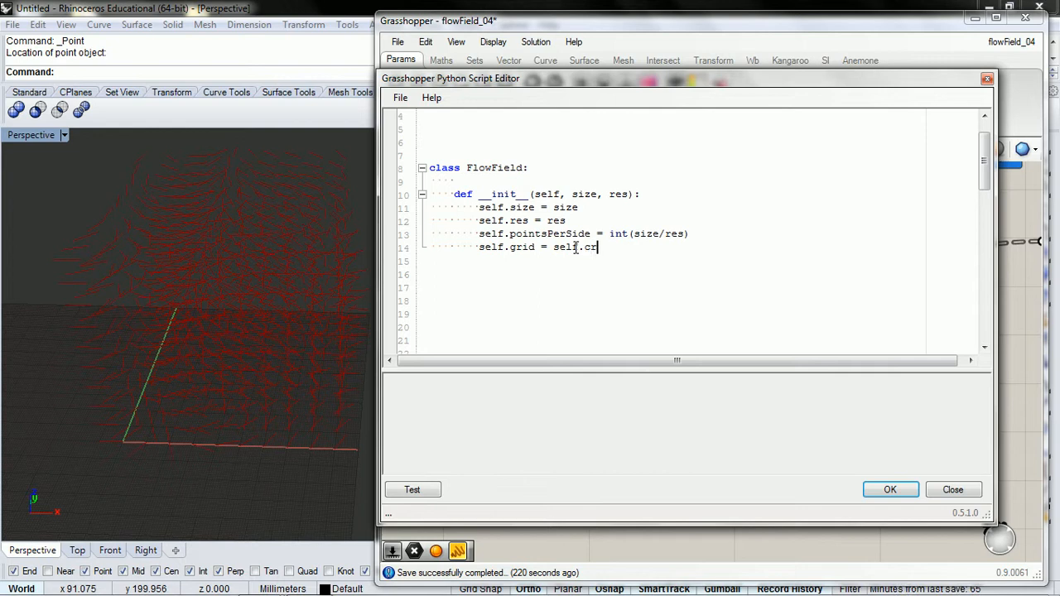
{"action": "type", "text": "eateGrid("}
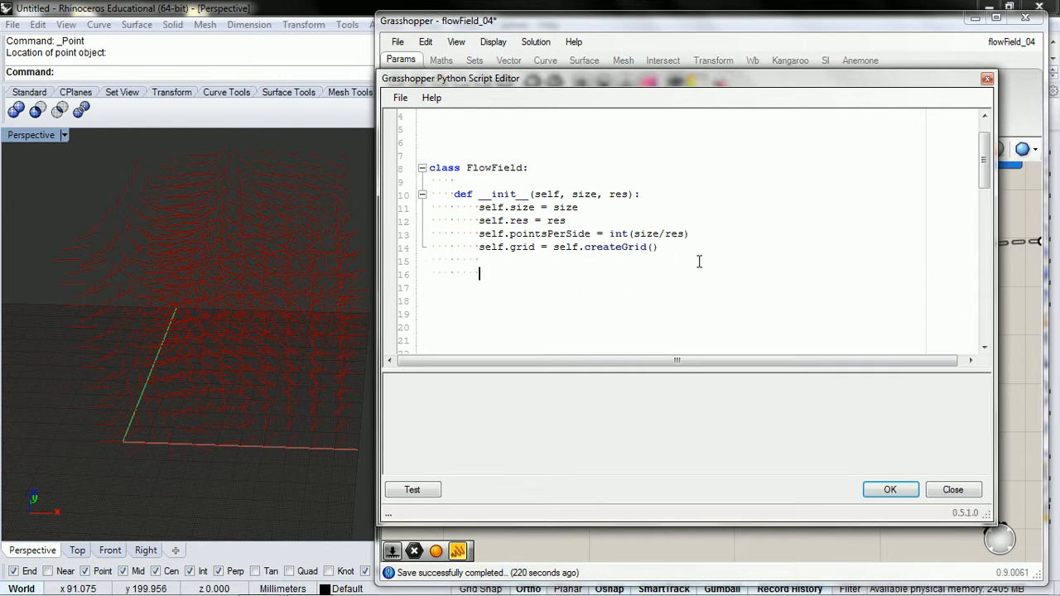
- Define a createGrid(self) method holding the nested line-building loops
{"action": "type", "text": "d"}
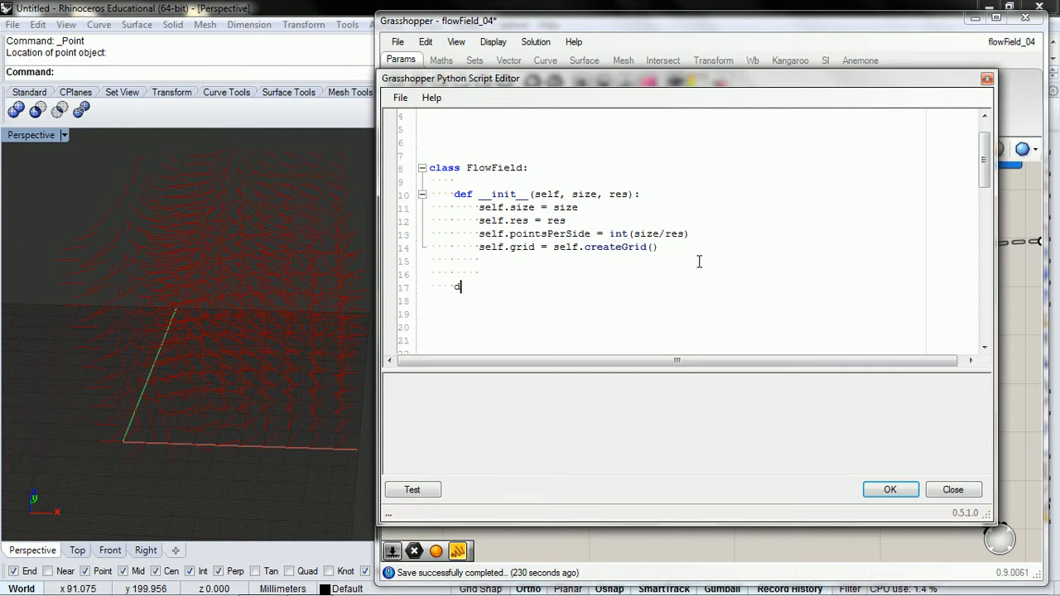
{"action": "type", "text": "ef"}
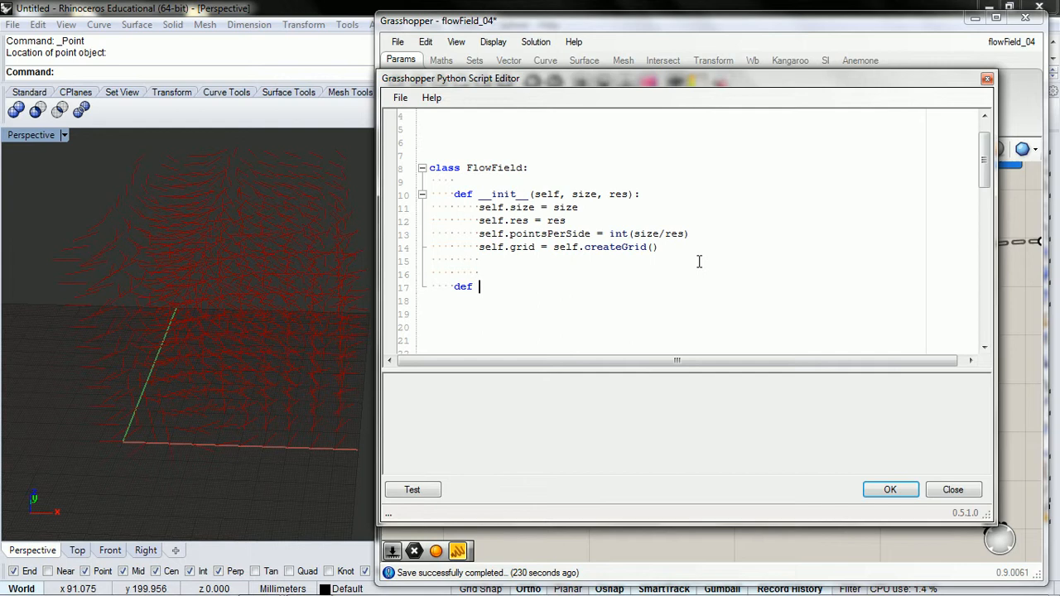
{"action": "type", "text": "createGrid"}
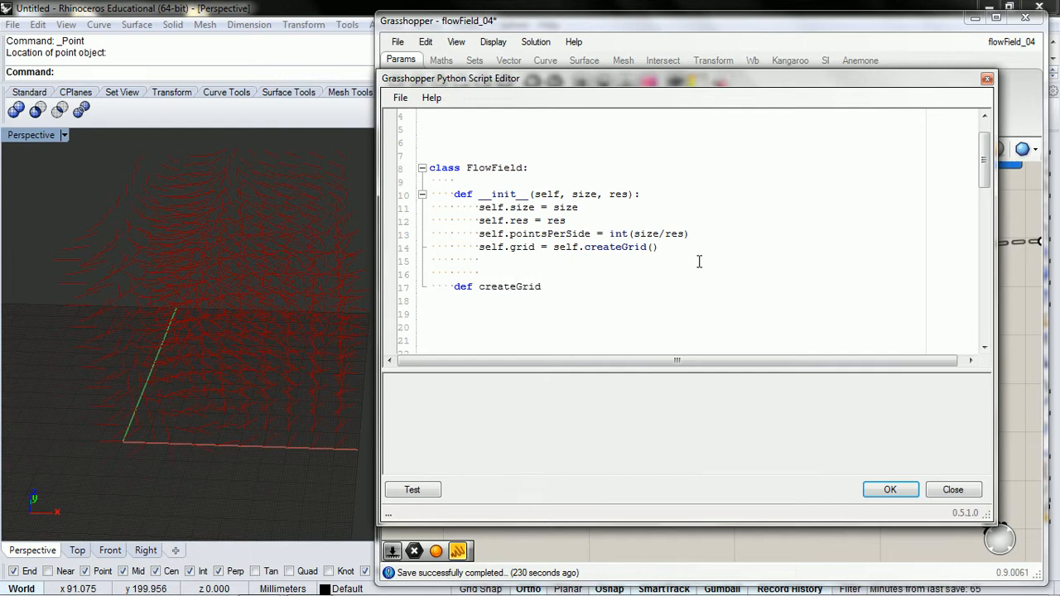
{"action": "type", "text": "(self)"}
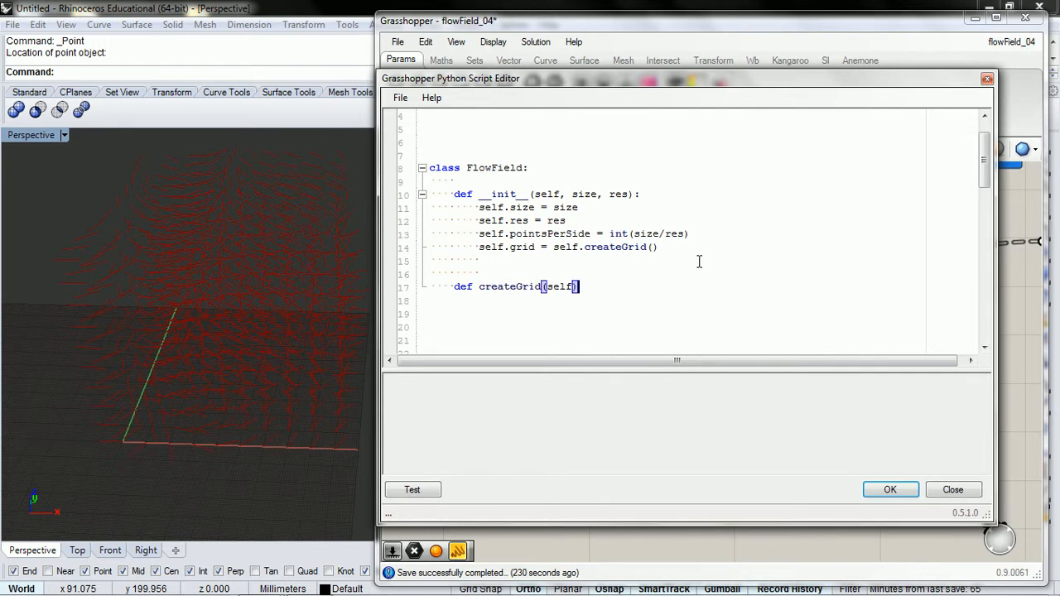
{"action": "scroll", "scroll_direction": "down", "scroll_amount": 3}
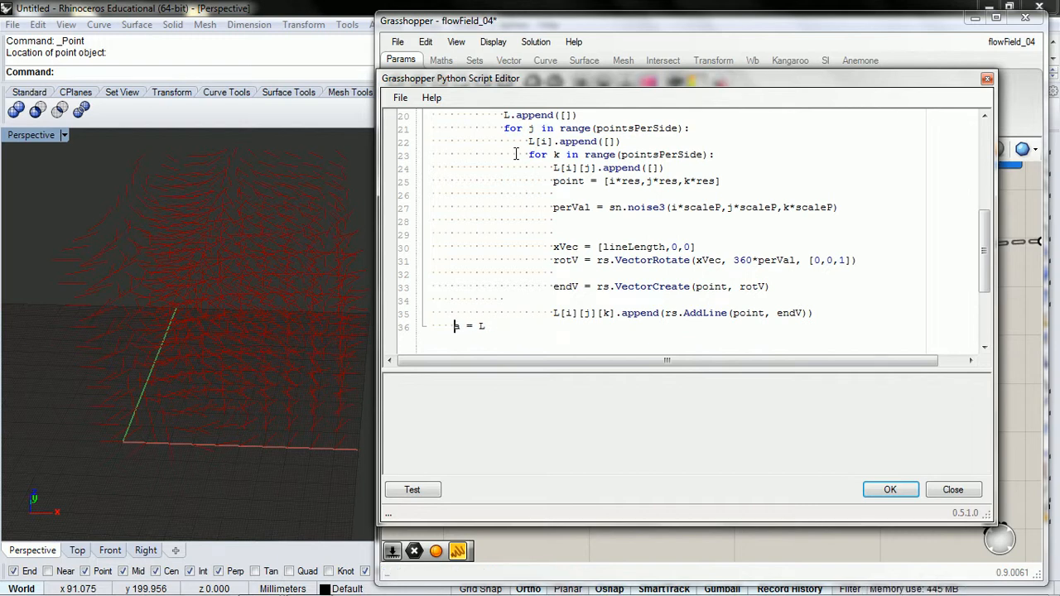
- Replace a = L with return L and assign each rs.AddLine result to L[i][j][k]
{"action": "scroll", "scroll_direction": "down", "scroll_amount": 3}
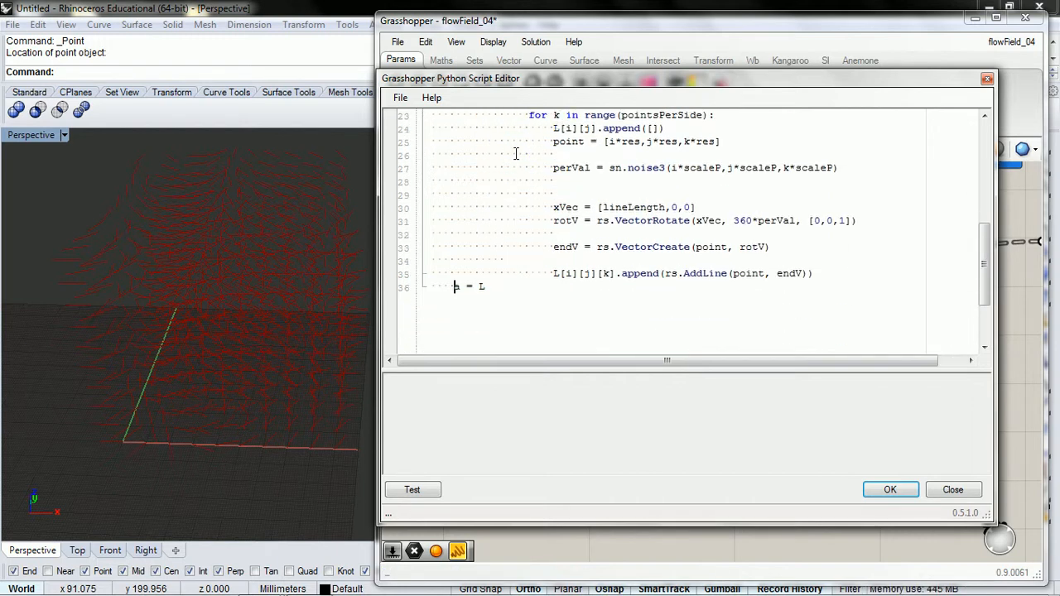
{"action": "type", "text": "a"}
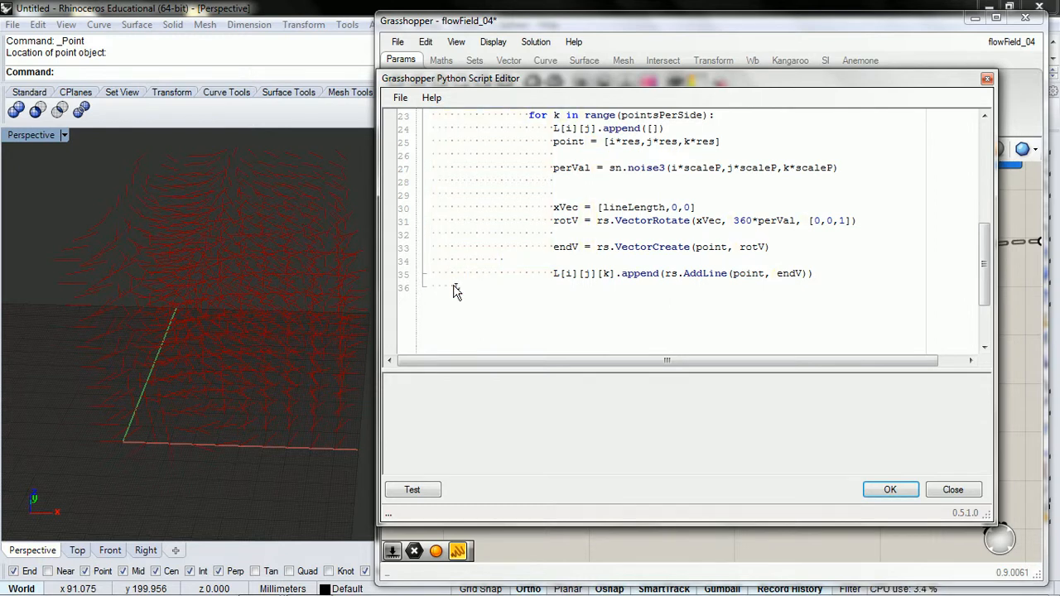
{"action": "type", "text": "return L"}
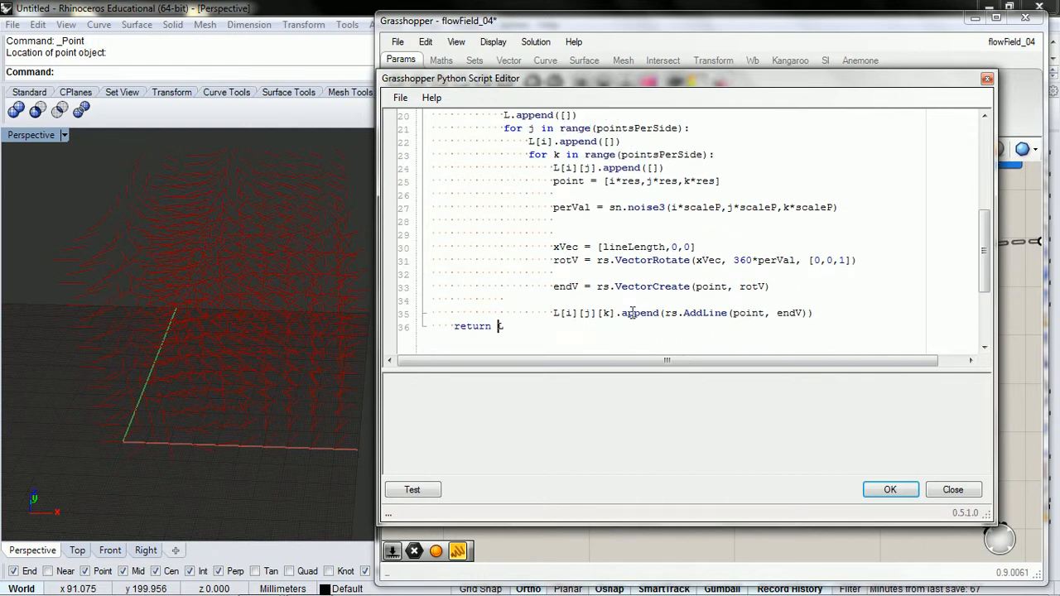
{"action": "double_click", "coordinate": [640, 313]}
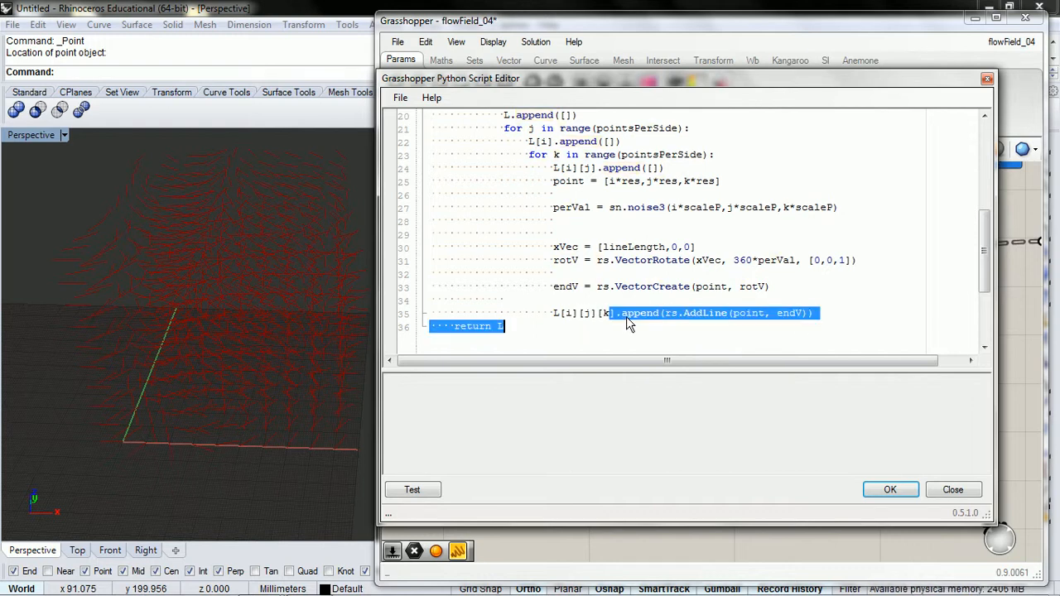
{"action": "left_click", "coordinate": [663, 314]}
{"action": "type", "text": " = "}
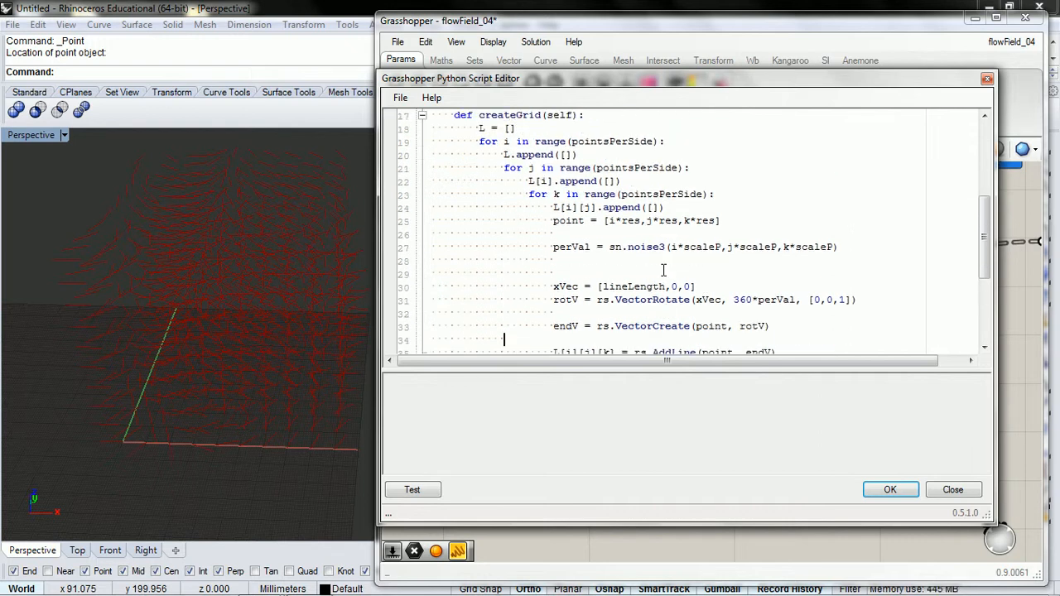
{"action": "scroll", "scroll_direction": "down", "scroll_amount": 3}
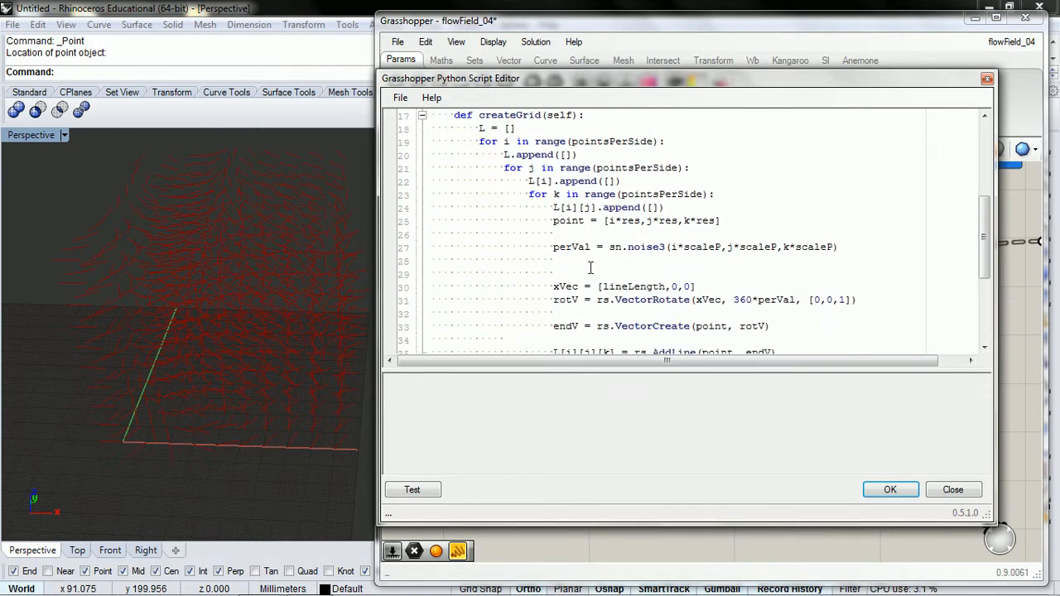
{"action": "scroll", "scroll_direction": "down", "scroll_amount": 3}
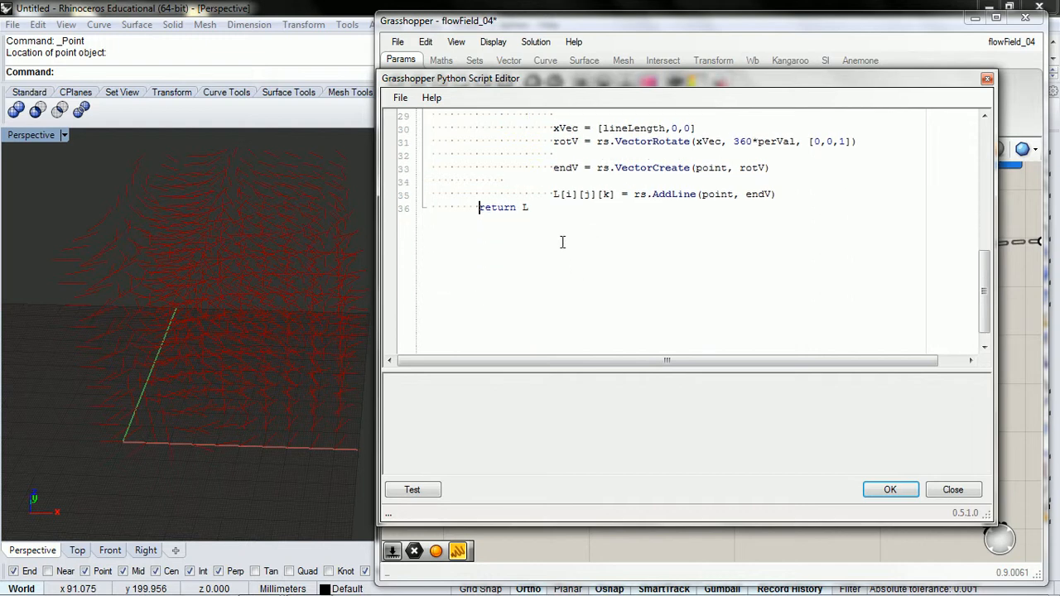
- Make all three createGrid loops iterate over range(self.pointsPerSide)
{"action": "key", "text": "enter"}
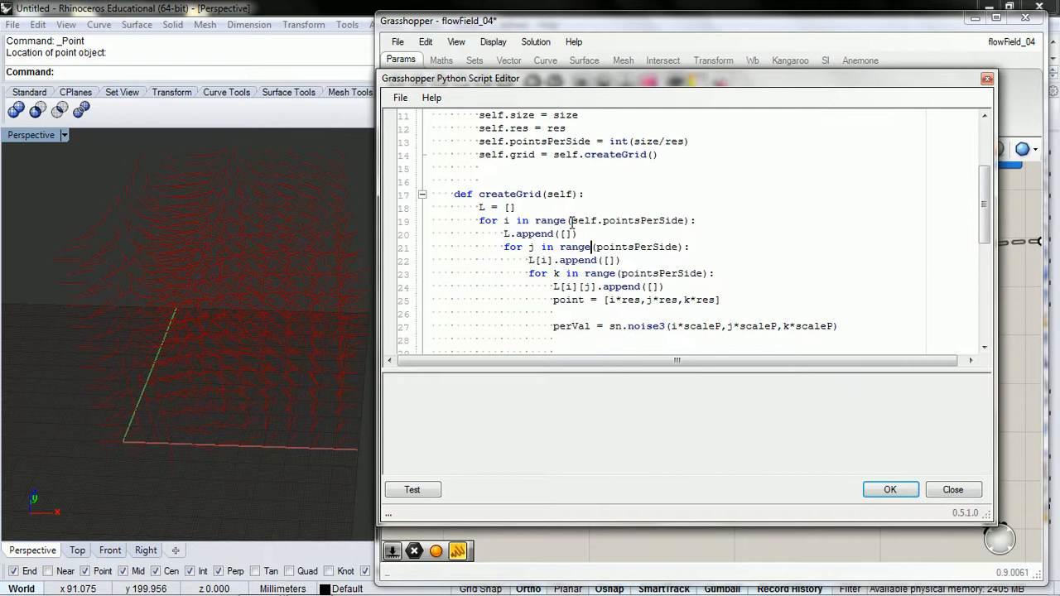
{"action": "type", "text": "self."}
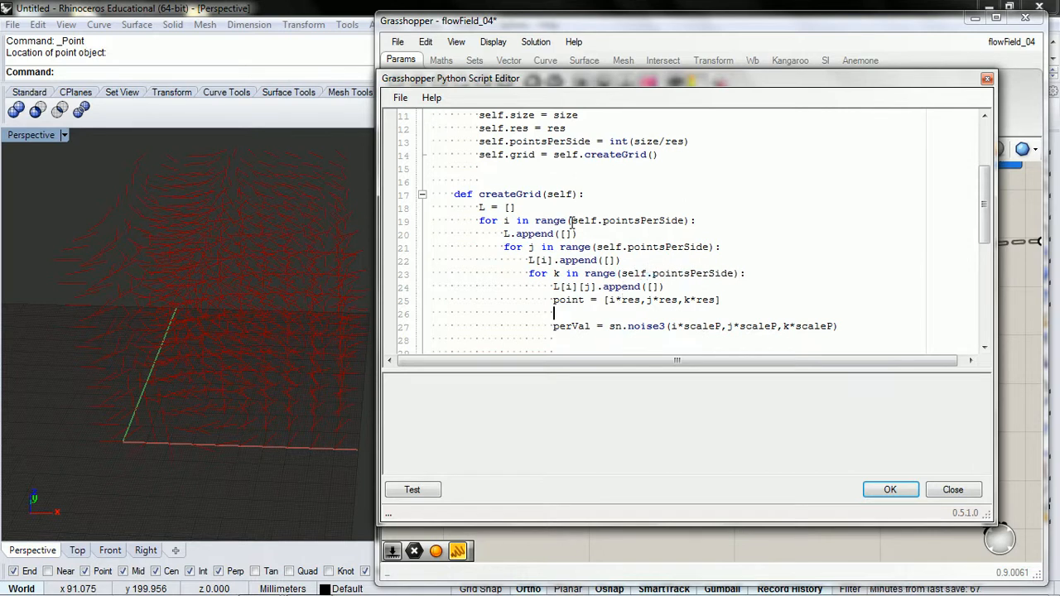
{"action": "scroll", "scroll_direction": "down", "scroll_amount": 3}
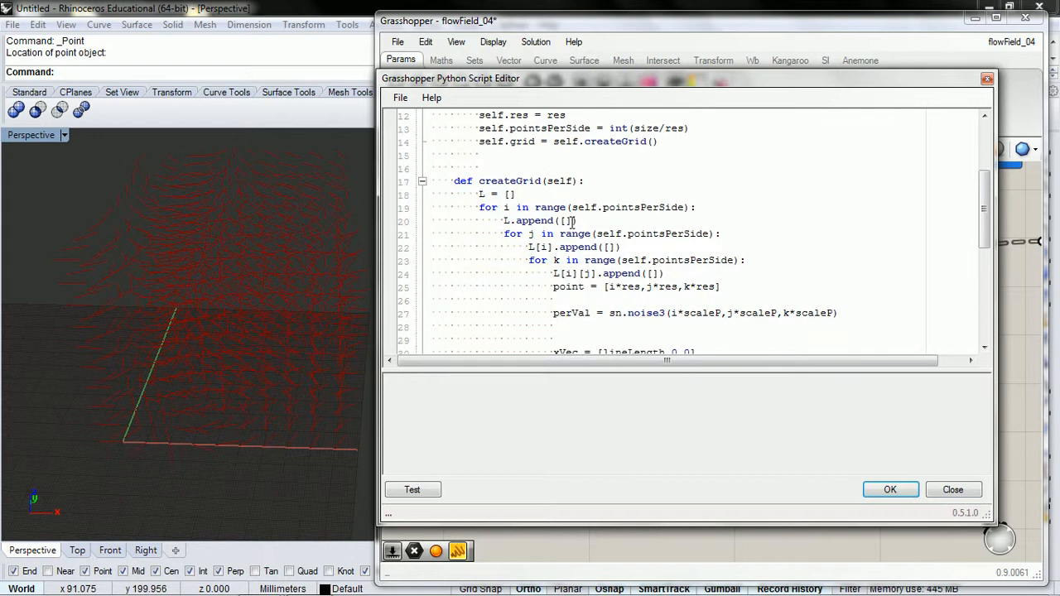
{"action": "scroll", "scroll_direction": "down", "scroll_amount": 3}
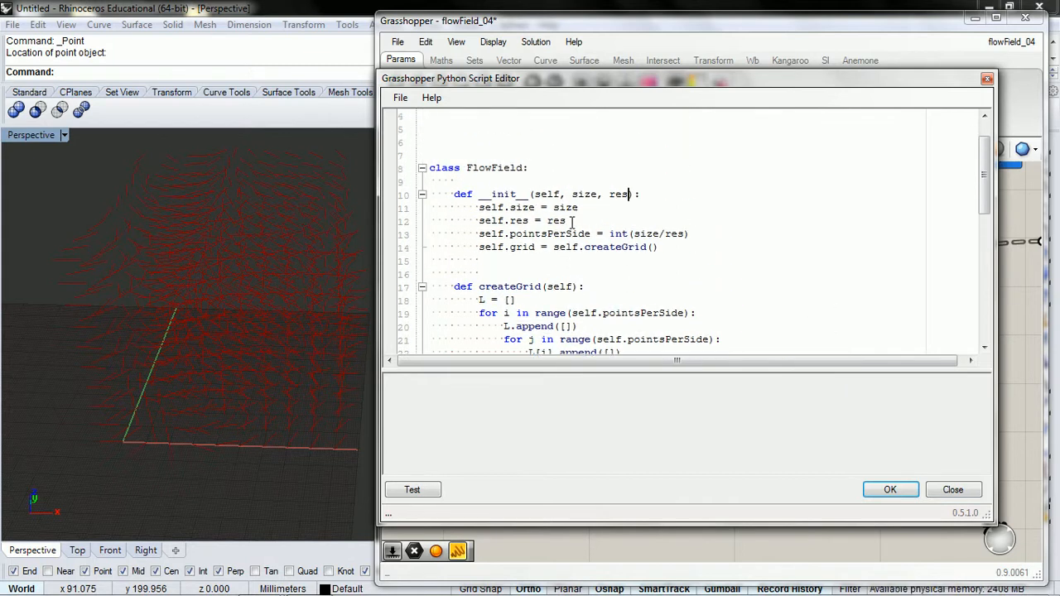
- Add a scalePerlin parameter, store it as self.scaleP, and scale noise3 by it
{"action": "type", "text": ", sc"}
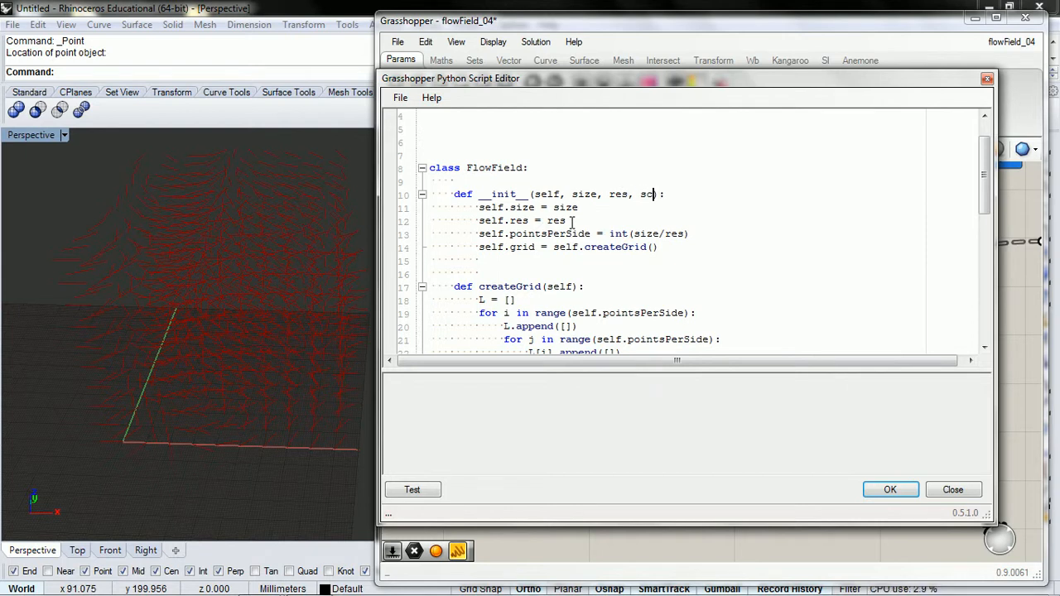
{"action": "type", "text": "alePerlin"}
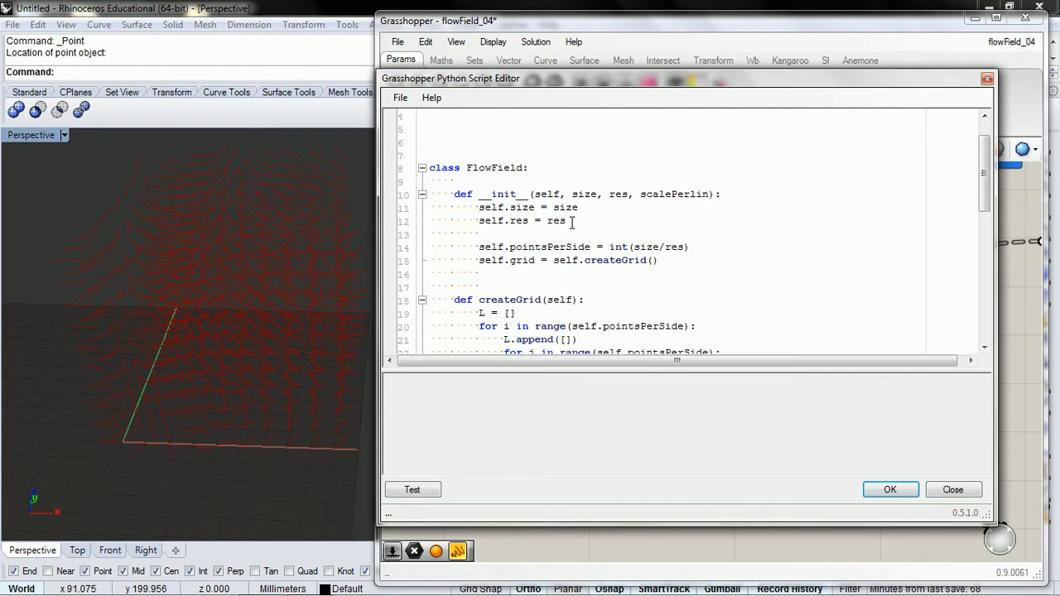
{"action": "type", "text": "self.scaleP ="}
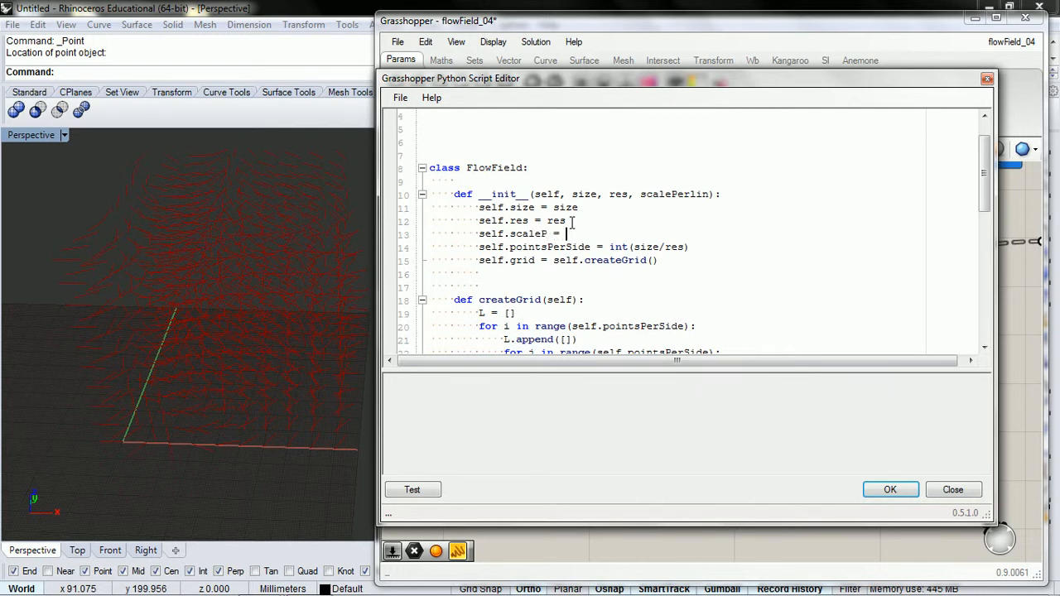
{"action": "type", "text": "scaleP"}
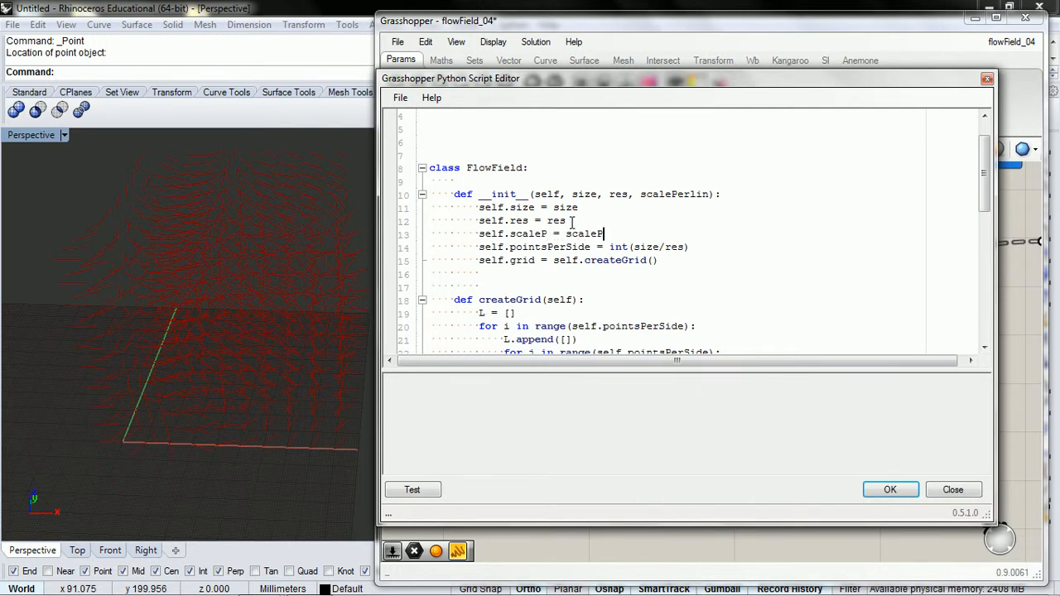
{"action": "type", "text": "erlin"}
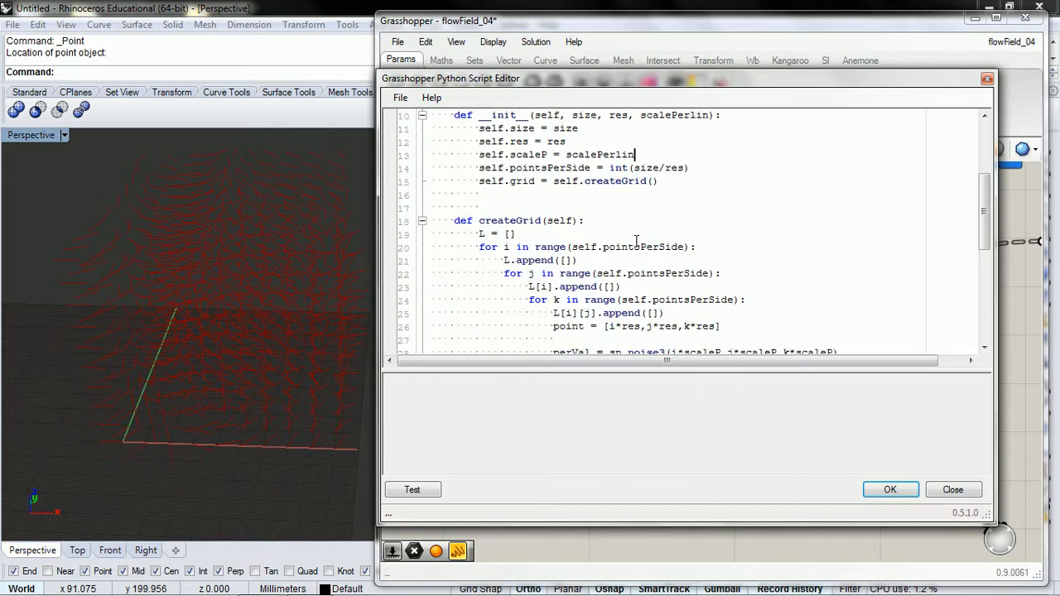
{"action": "scroll", "scroll_direction": "down", "scroll_amount": 3}
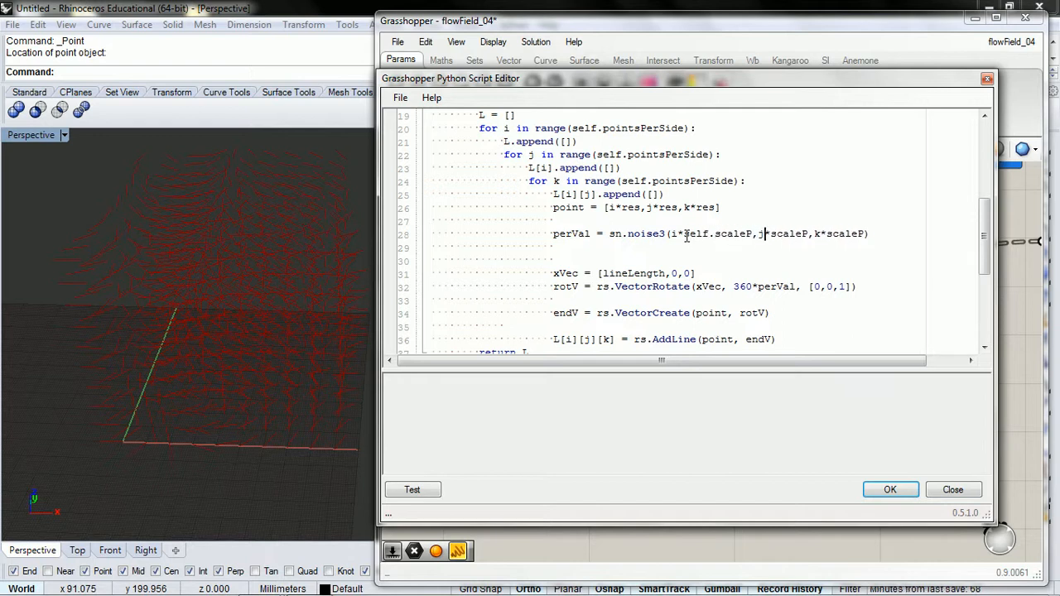
{"action": "type", "text": "self."}
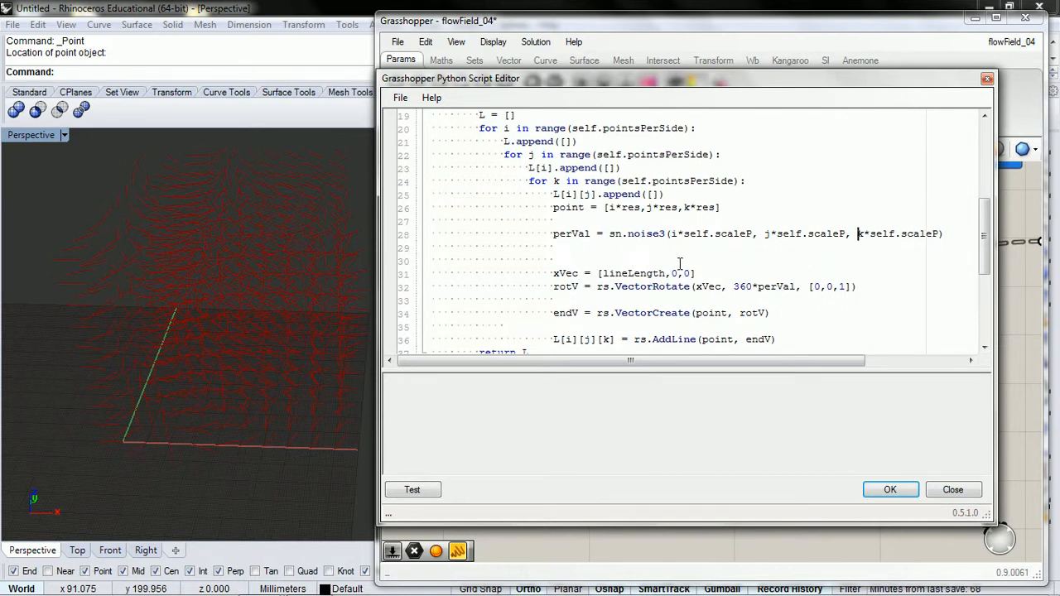
{"action": "scroll", "scroll_direction": "down", "scroll_amount": 3}
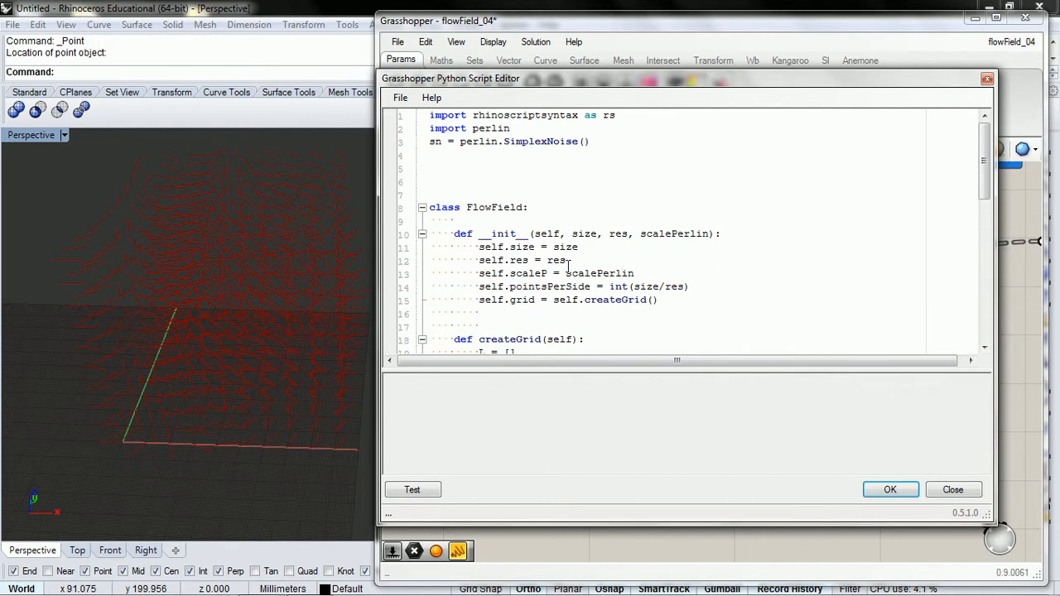
- Use self.res for the xVec length and the i, j, k point coordinates
{"action": "scroll", "scroll_direction": "down", "scroll_amount": 3}
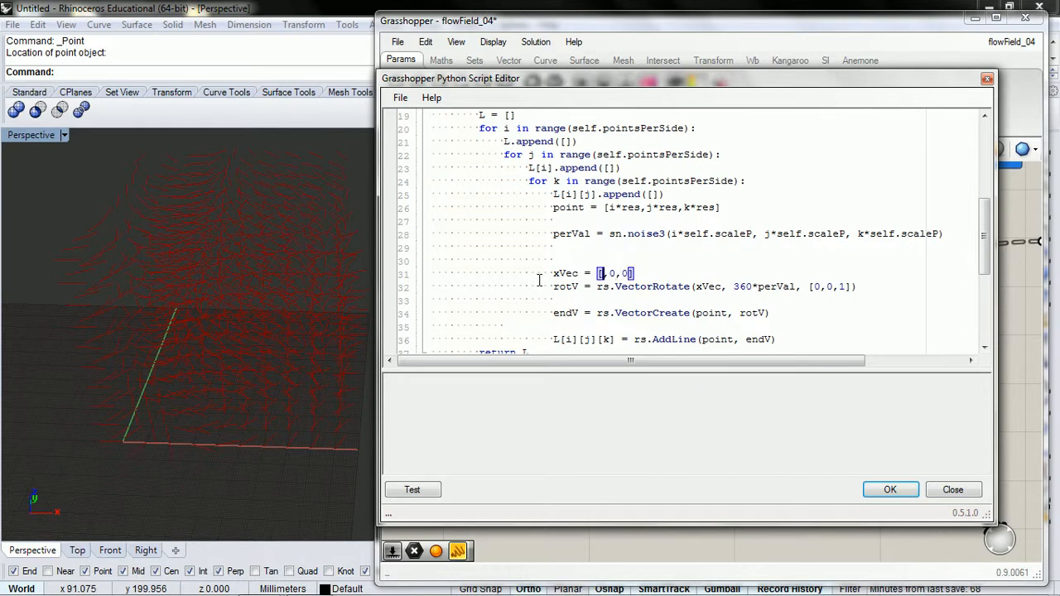
{"action": "type", "text": "self."}
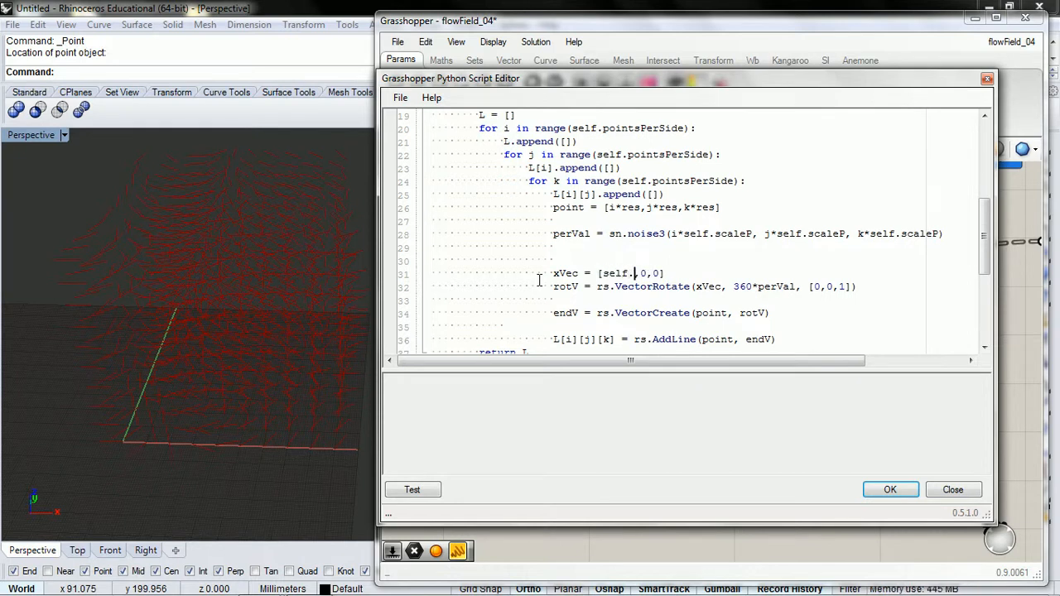
{"action": "type", "text": "res,"}
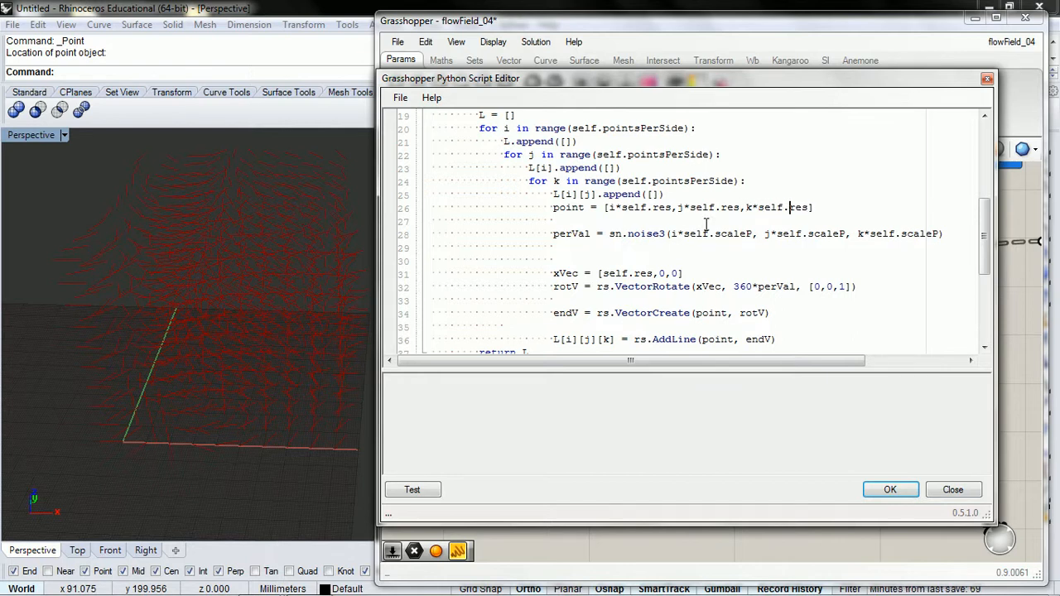
{"action": "scroll", "scroll_direction": "down", "scroll_amount": 3}
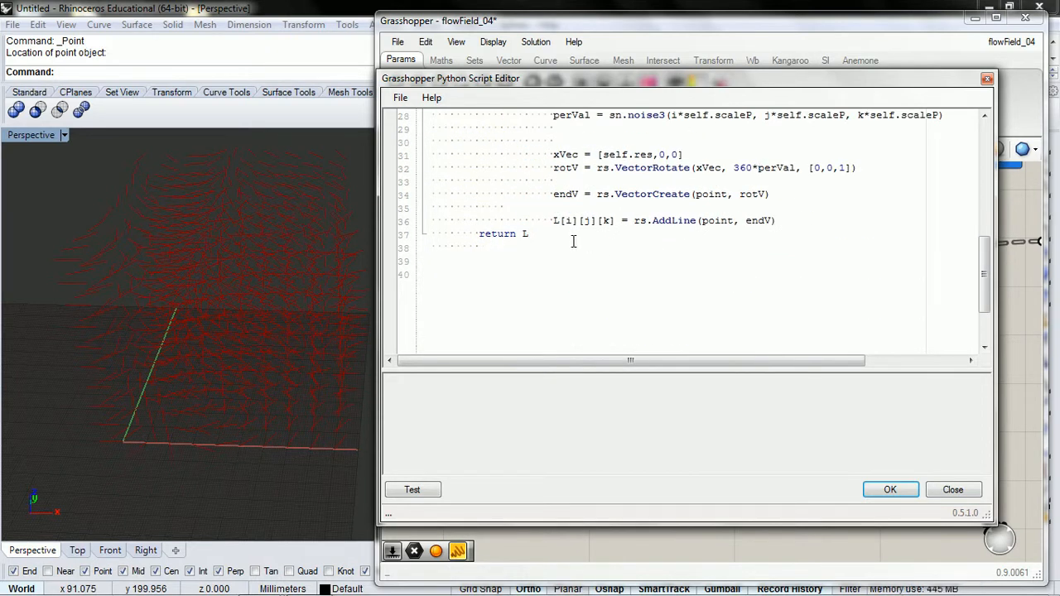
- Below the class, add the instance line ff = FlowField(size, res, scaleP)
{"action": "key", "text": "enter"}
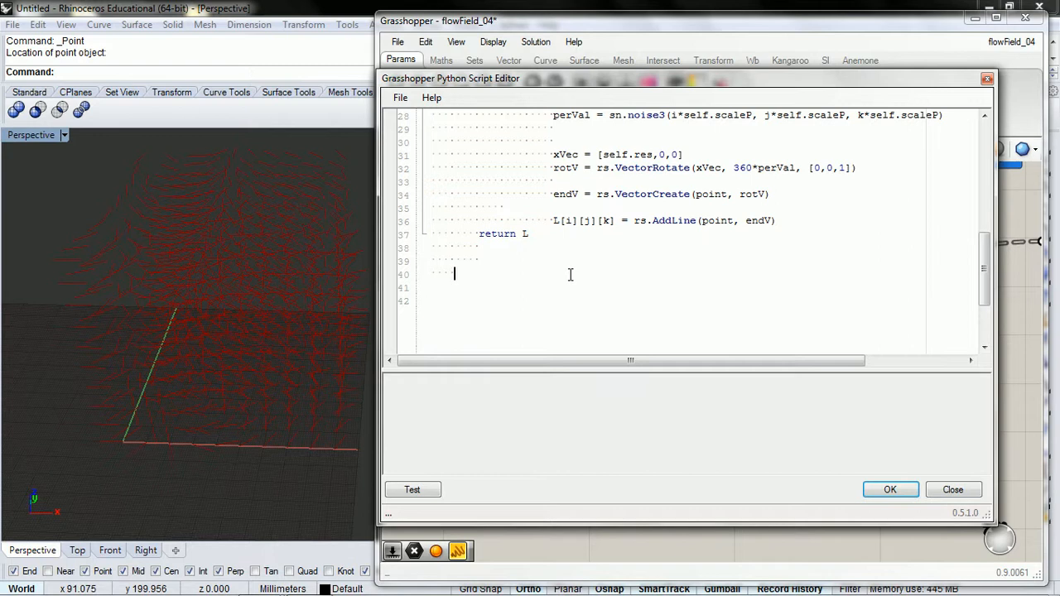
{"action": "key", "text": "enter"}
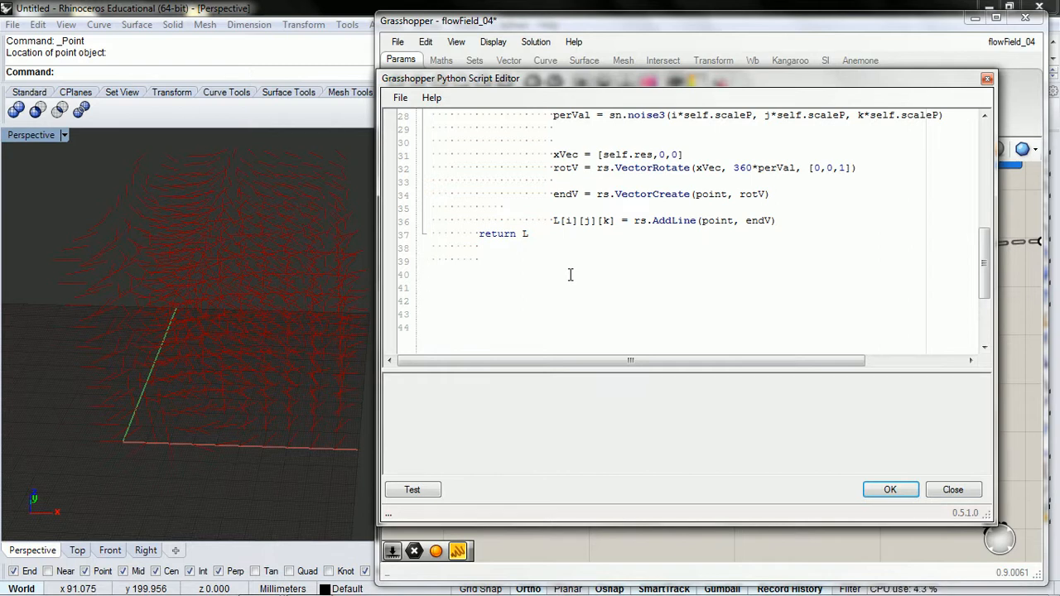
{"action": "type", "text": "ff ="}
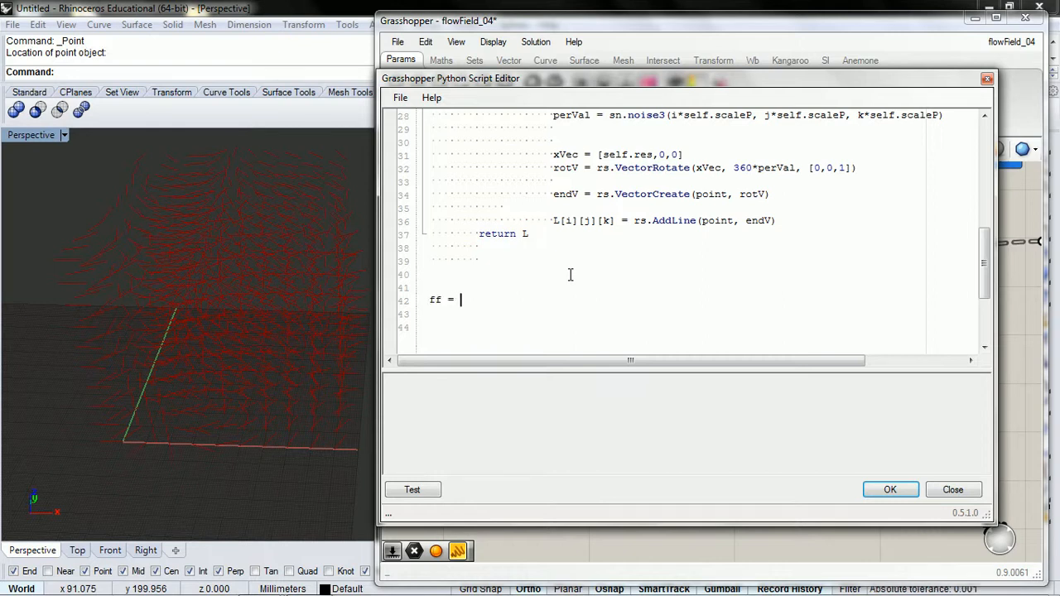
{"action": "type", "text": "FLow"}
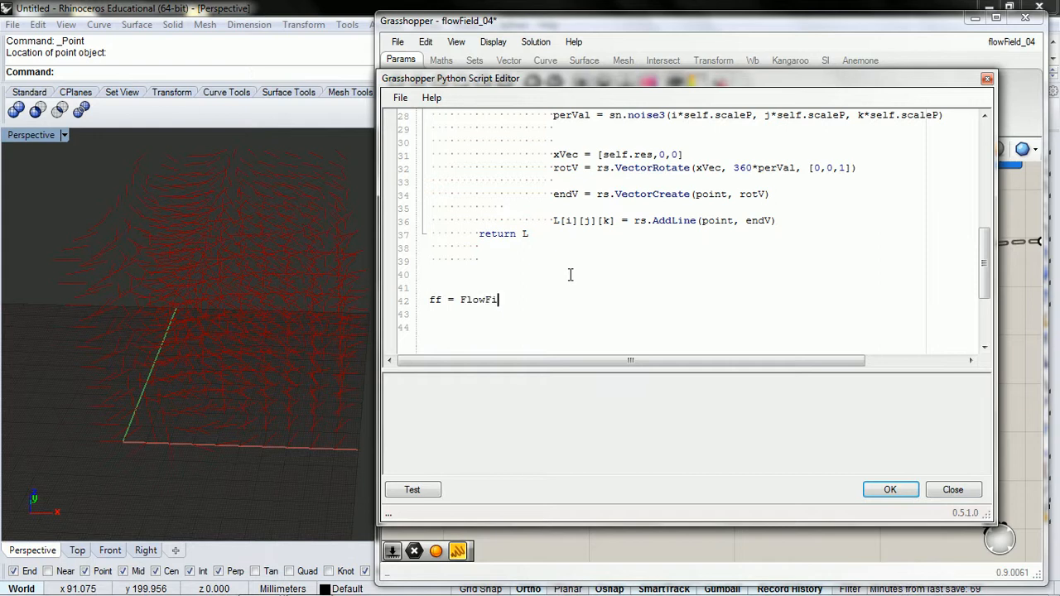
{"action": "type", "text": "eld"}
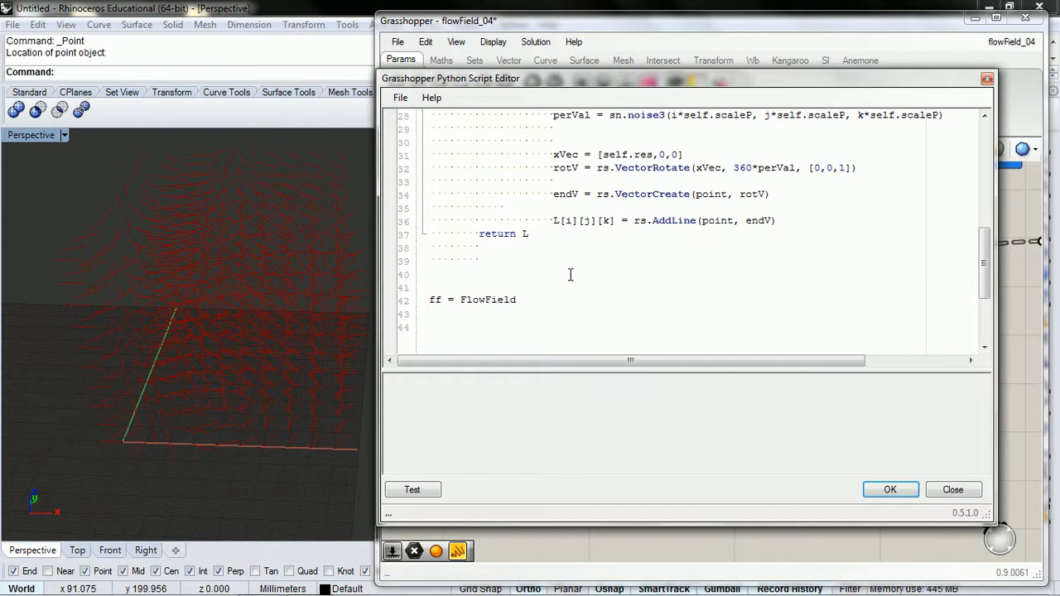
{"action": "type", "text": "("}
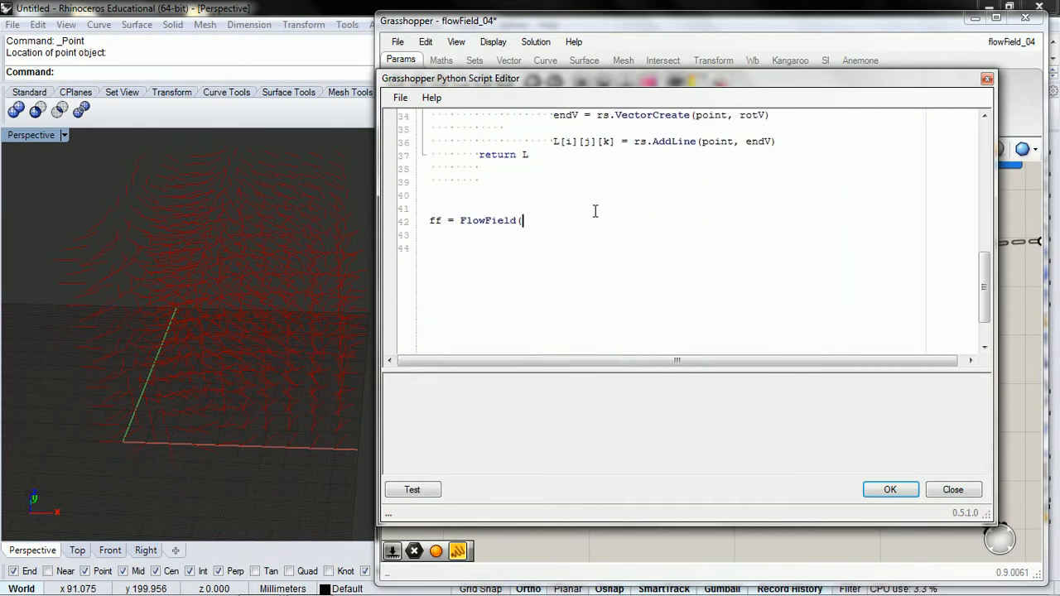
{"action": "type", "text": "size"}
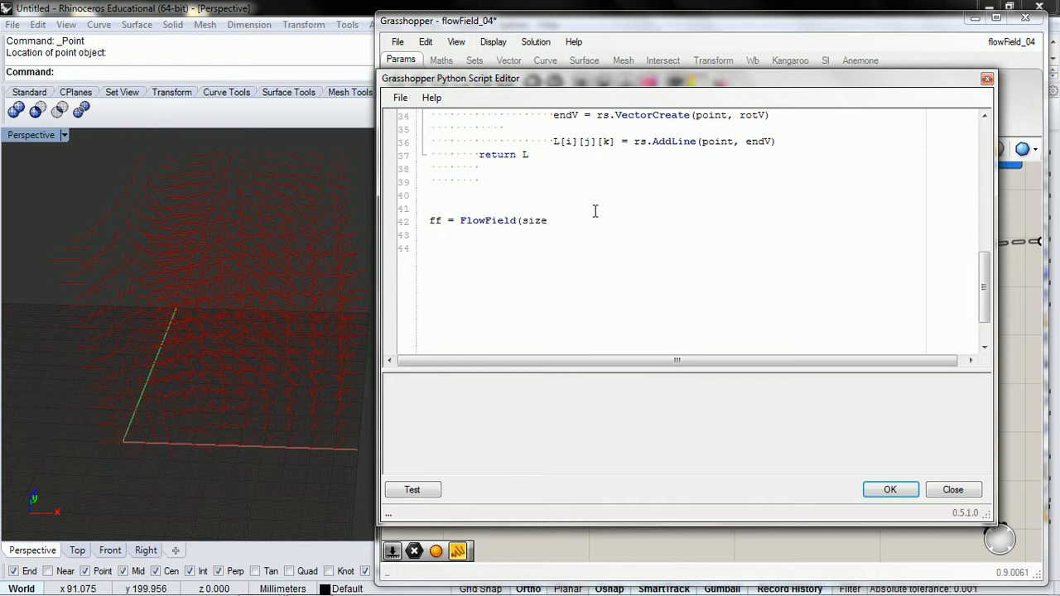
{"action": "type", "text": ", res,"}
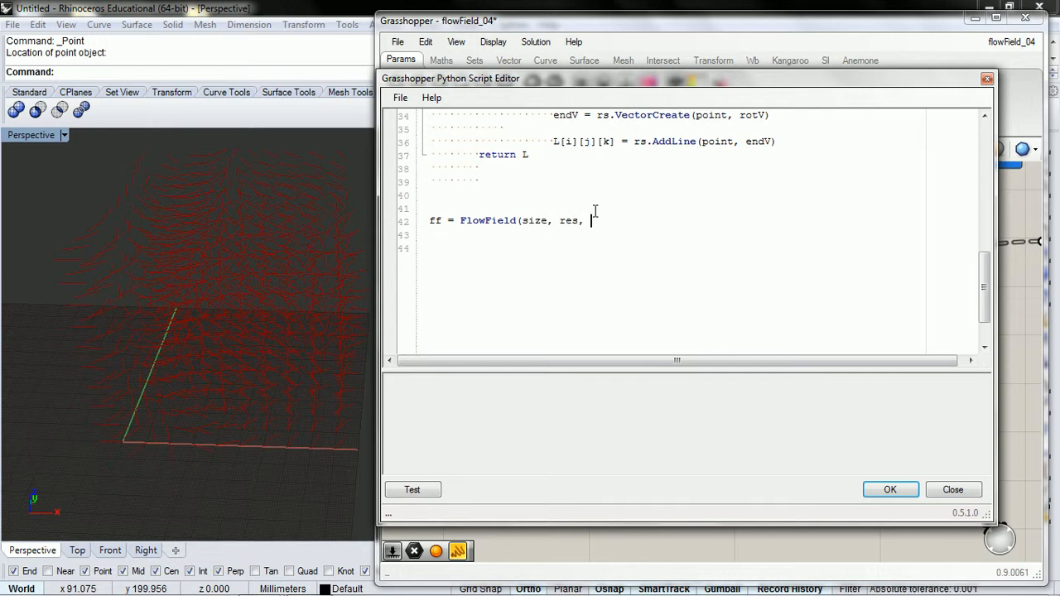
{"action": "type", "text": "scaleP"}
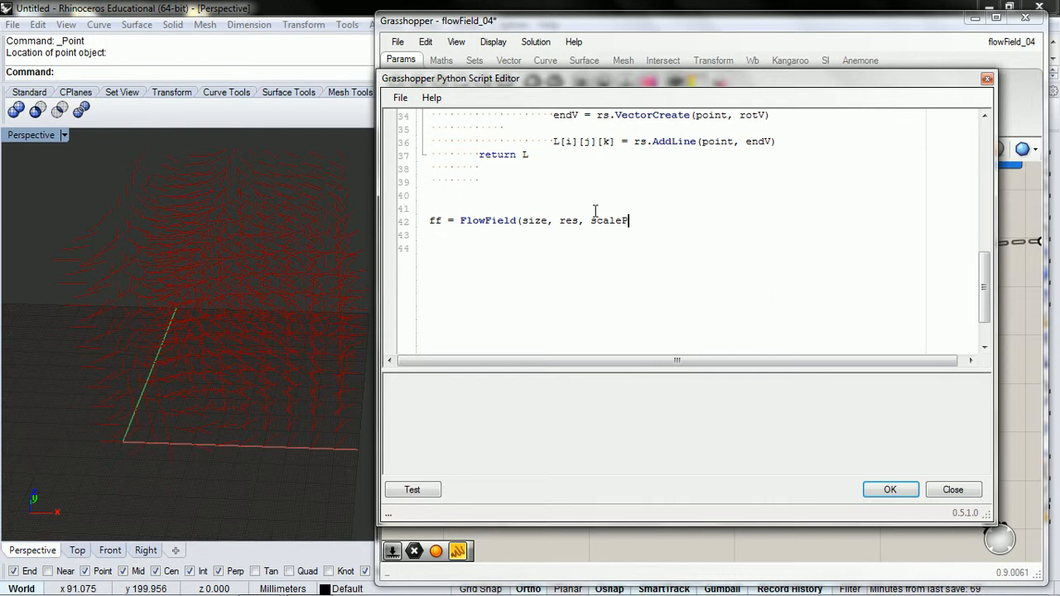
{"action": "type", "text": ")"}
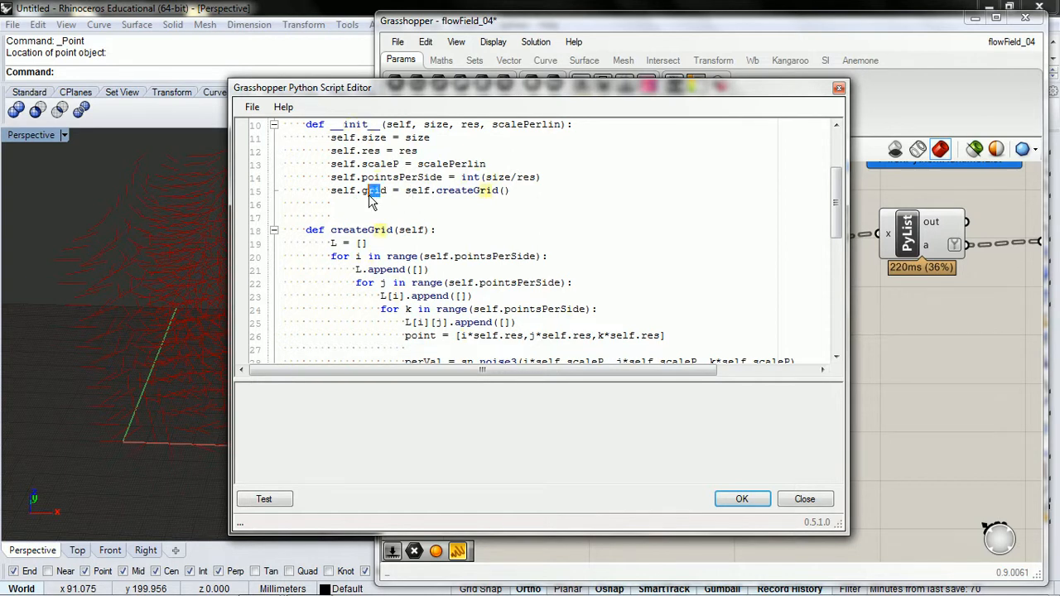
- Output a = ff.grid() and run the script with Test
{"action": "scroll", "scroll_direction": "down", "scroll_amount": 3}
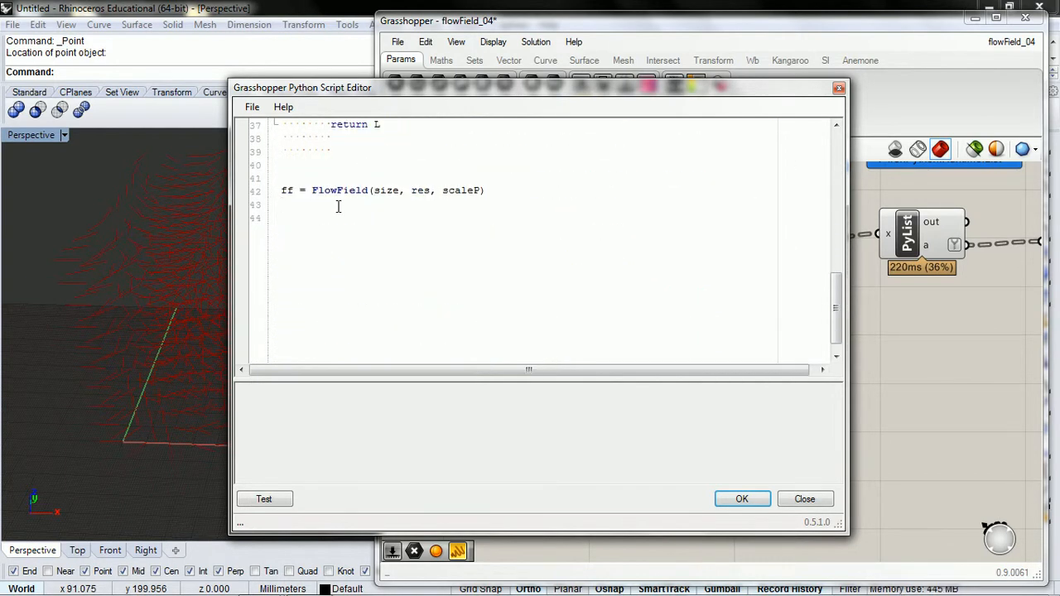
{"action": "type", "text": "ff.grid("}
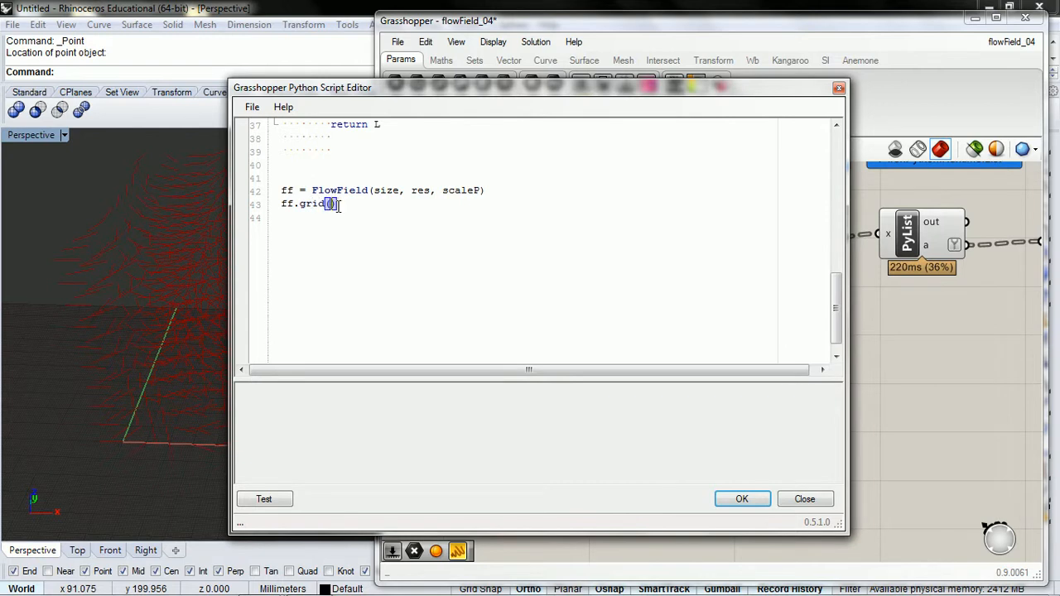
{"action": "type", "text": "a ="}
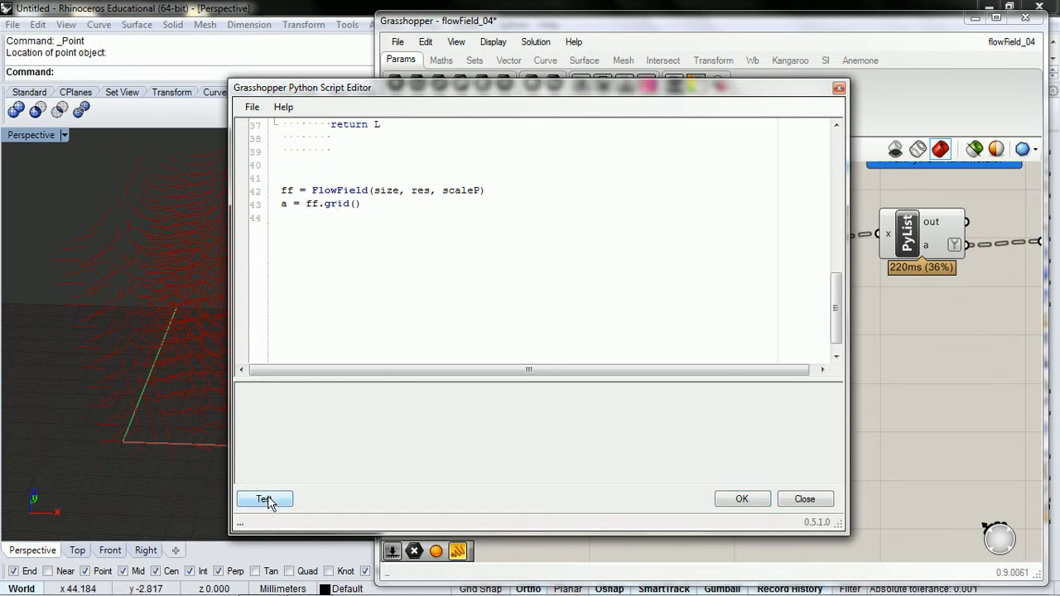
{"action": "left_click", "coordinate": [264, 499]}
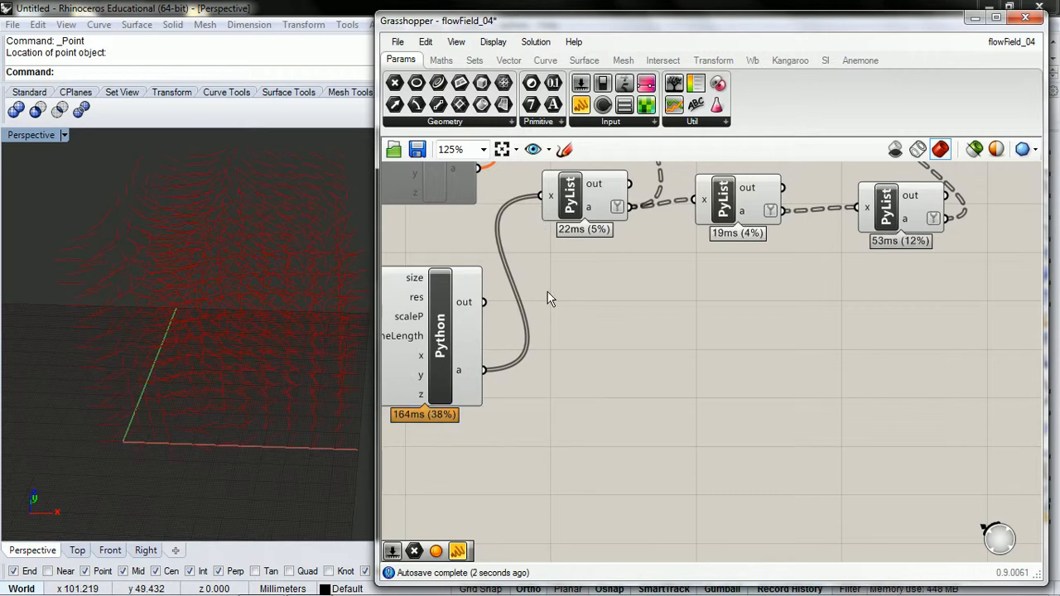
- Zoom out on the canvas to see the new Python component below the original, sharing its sliders
{"action": "scroll", "scroll_direction": "down", "scroll_amount": 3}
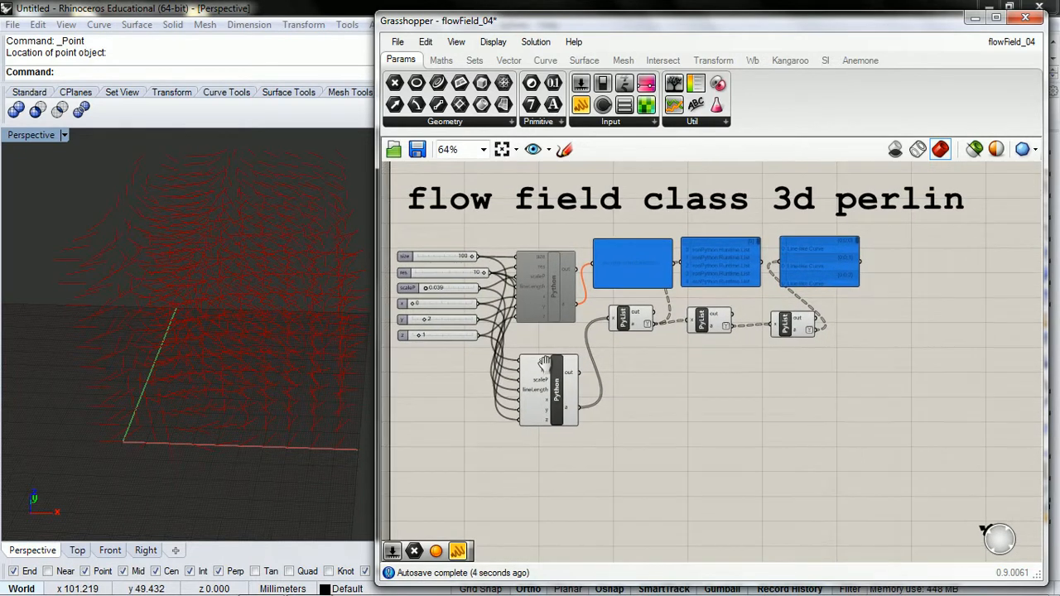